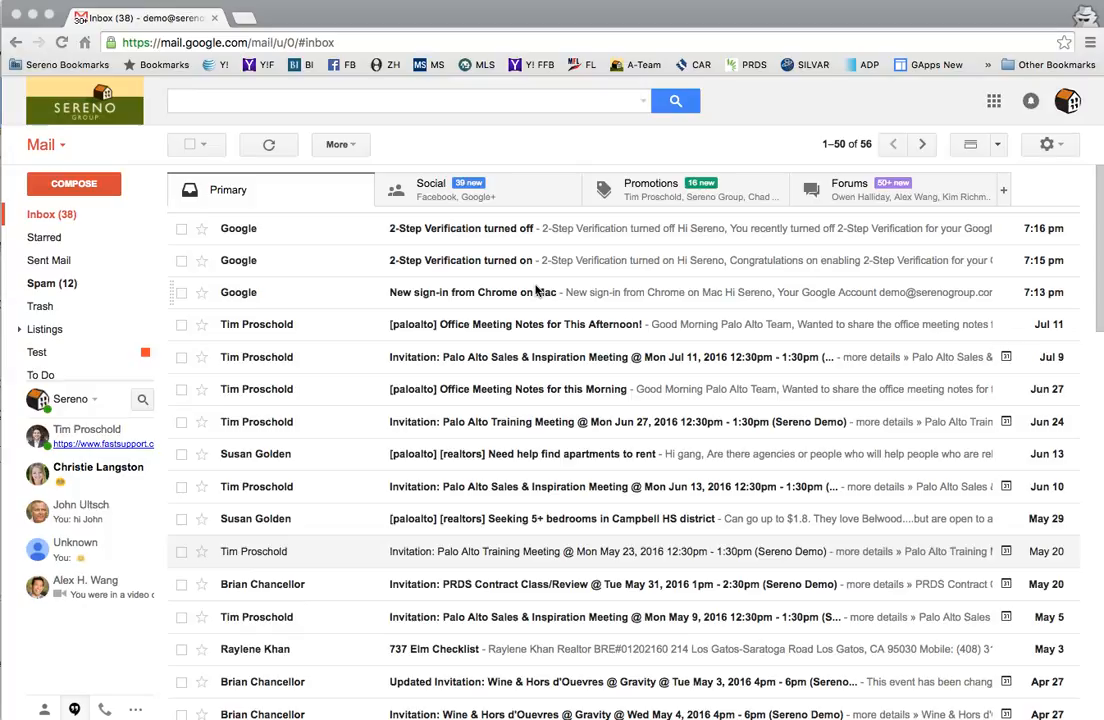
mouse_move(987, 247)
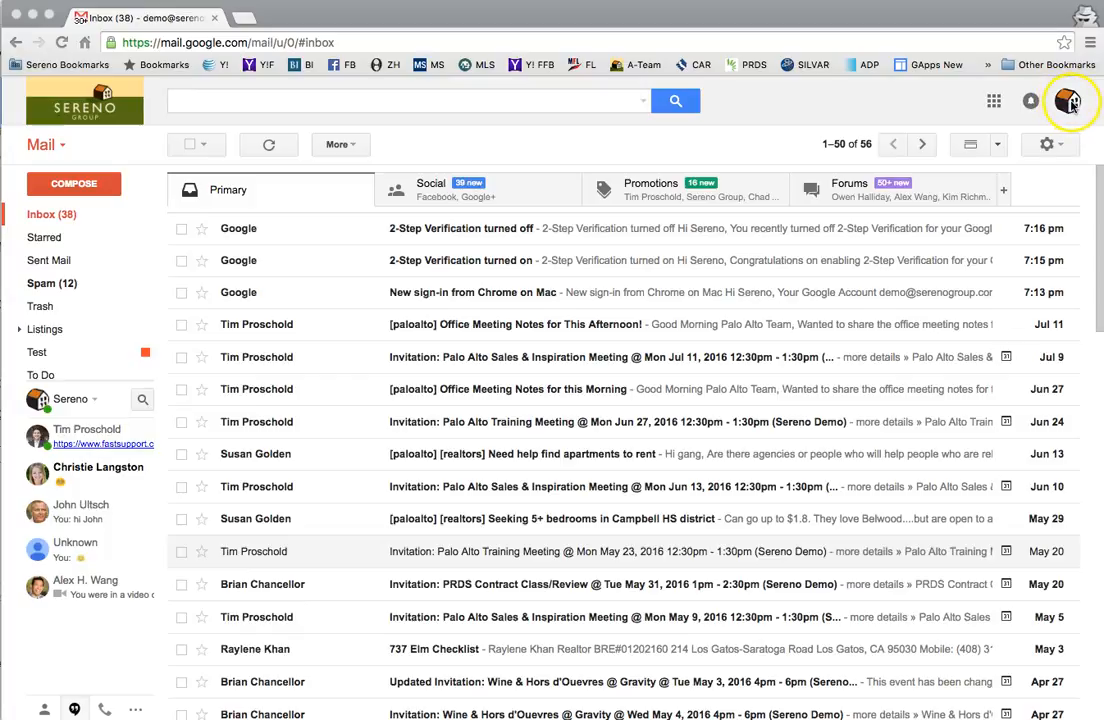
click(1069, 101)
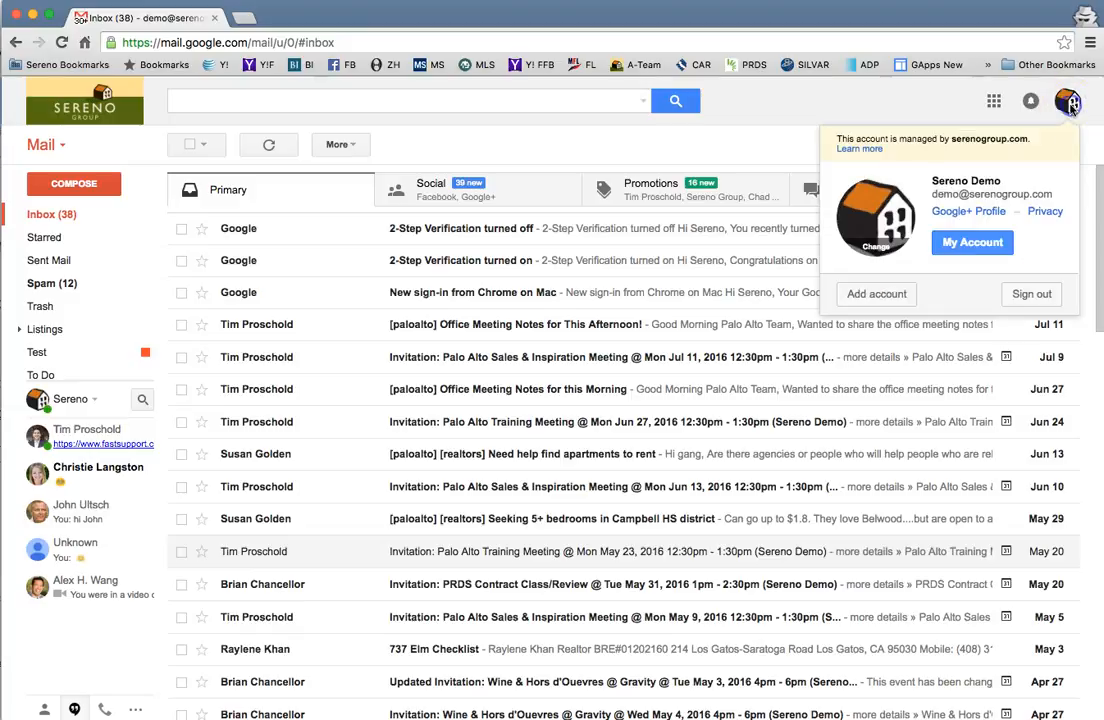
mouse_move(971, 242)
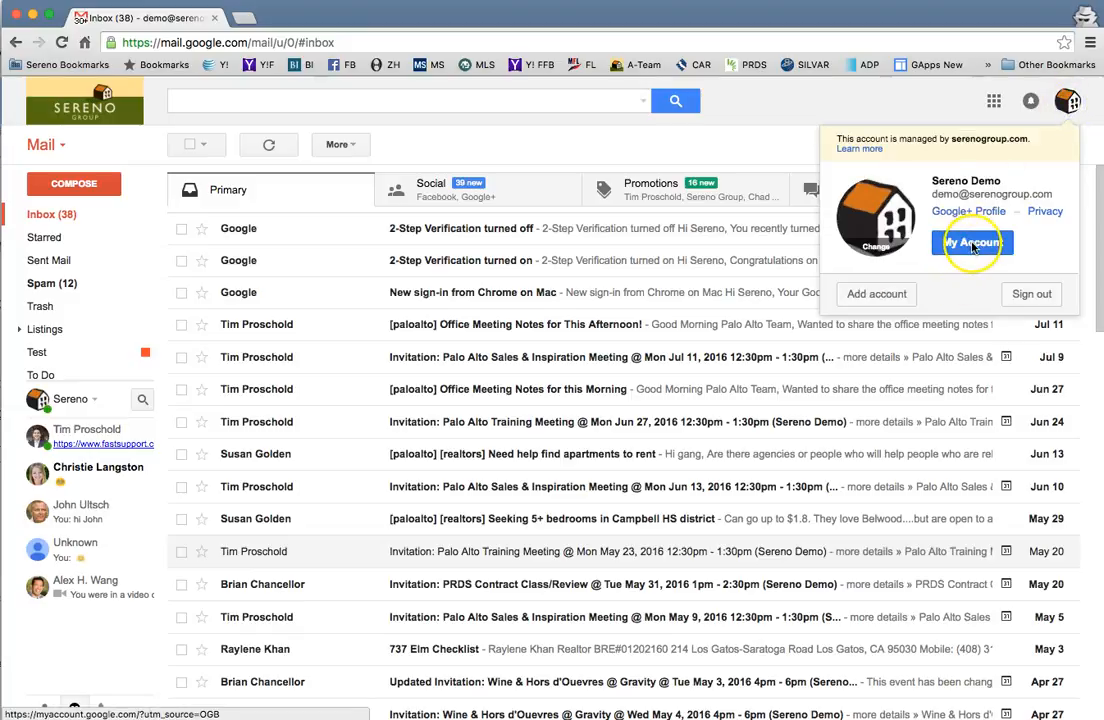
Go to Google Account's Sign-in & security page and find 2-Step Verification, currently Off.
click(972, 242)
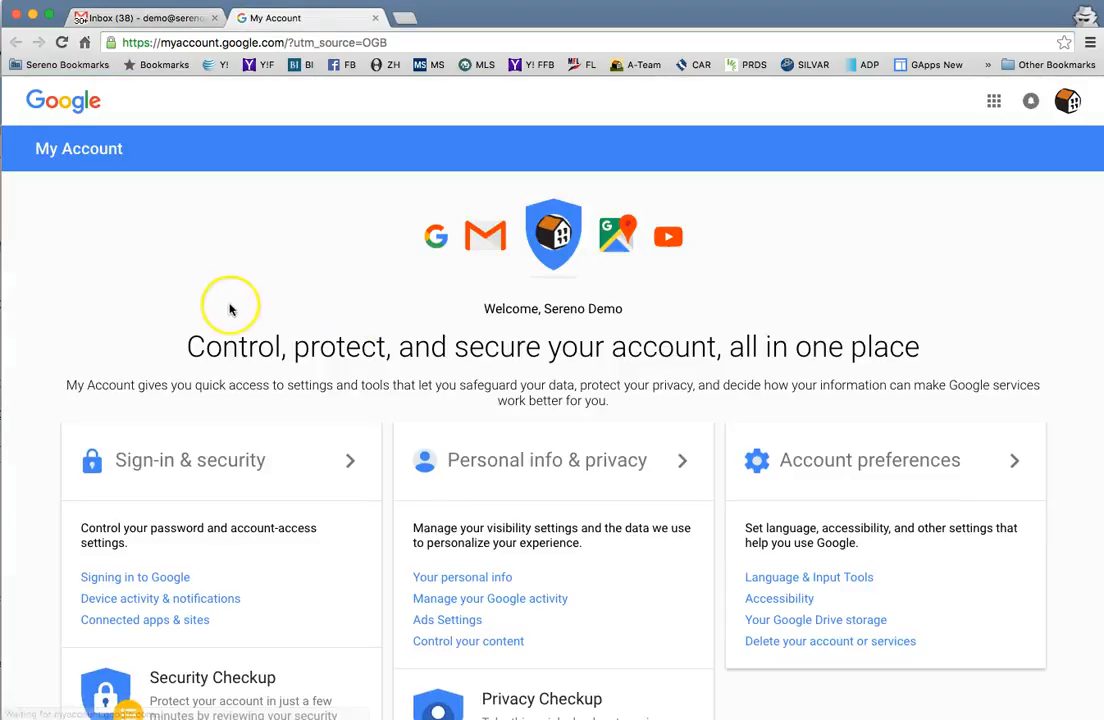
mouse_move(135, 577)
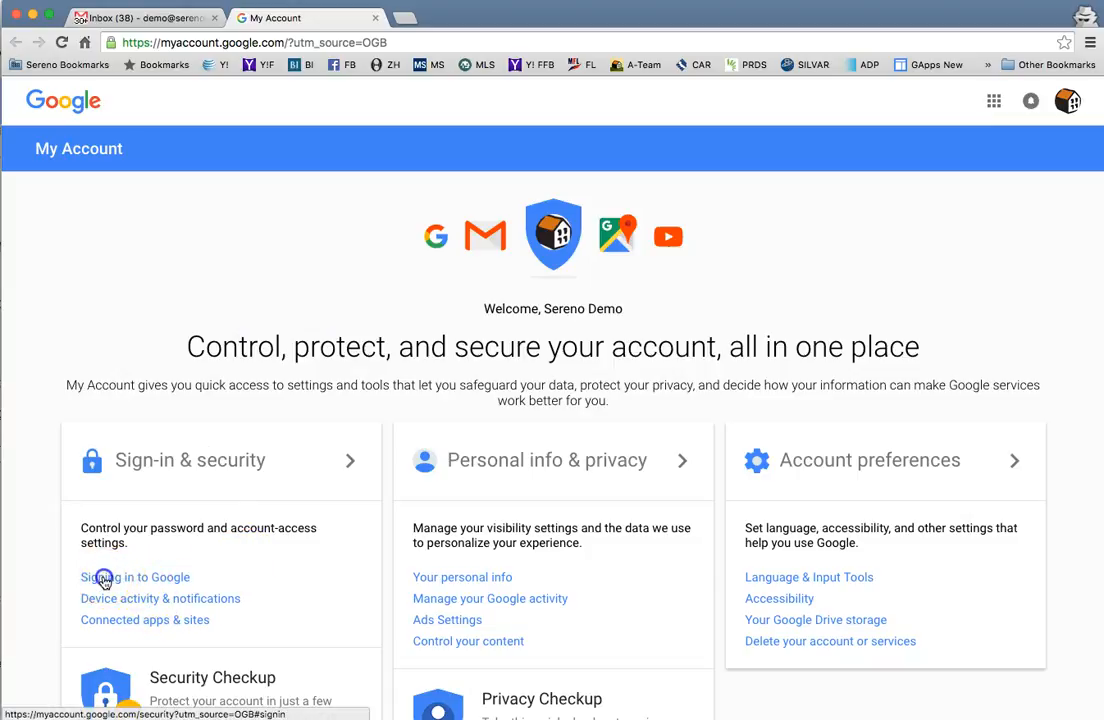
click(135, 577)
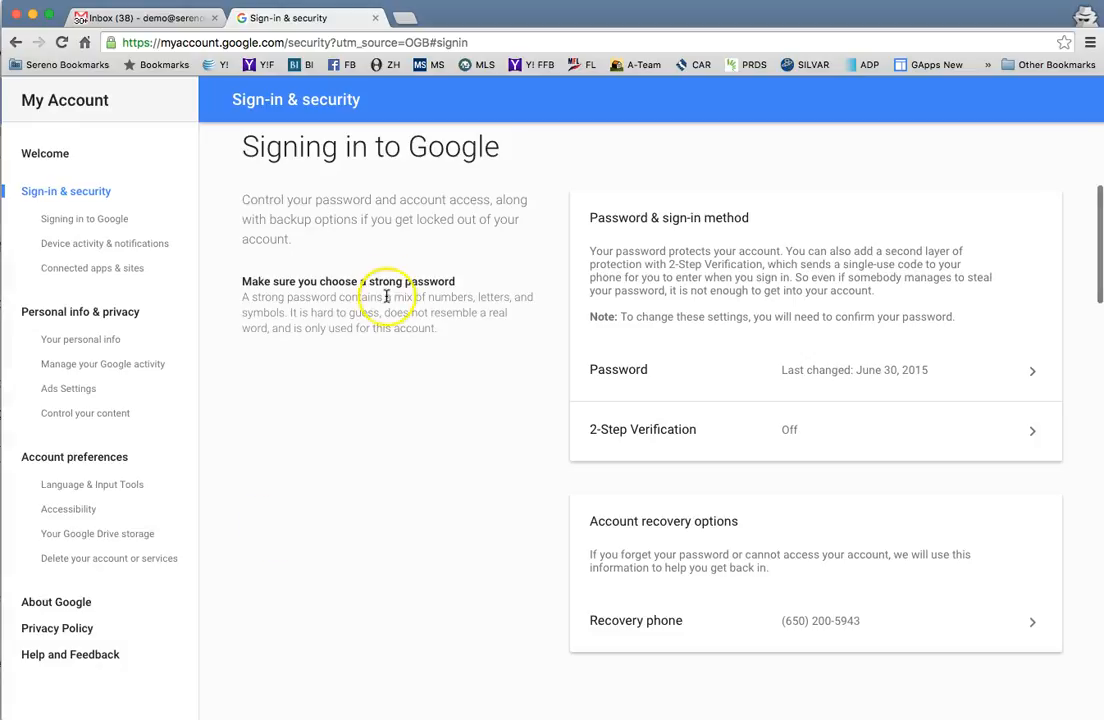
scroll(up, 3)
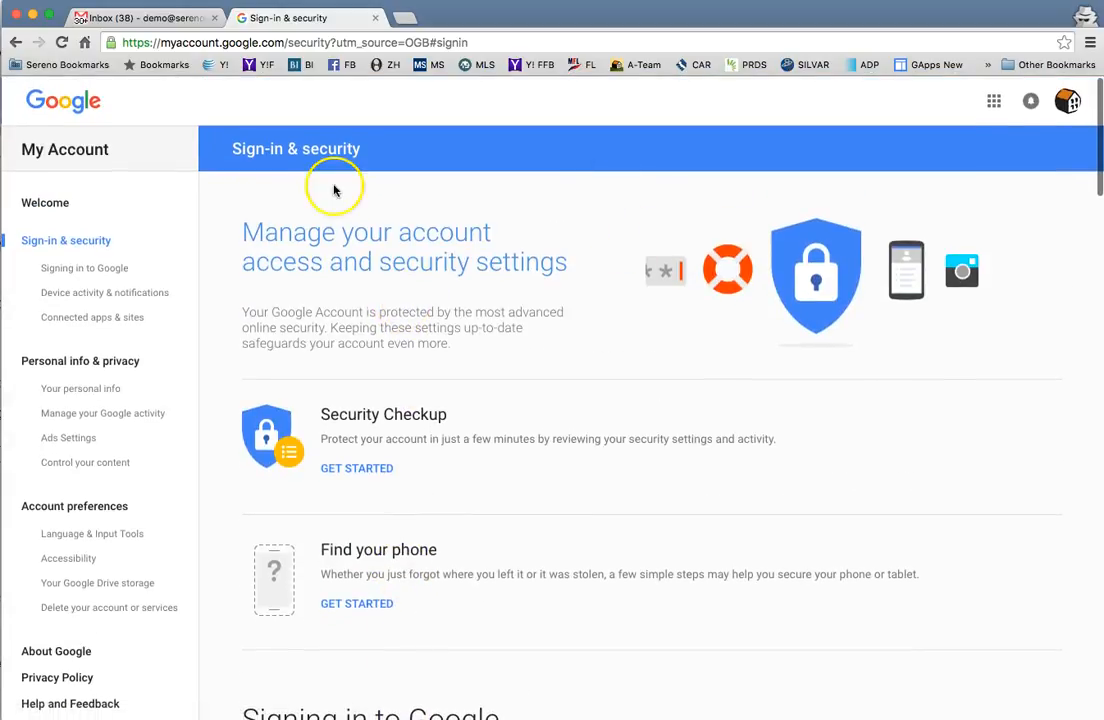
scroll(down, 3)
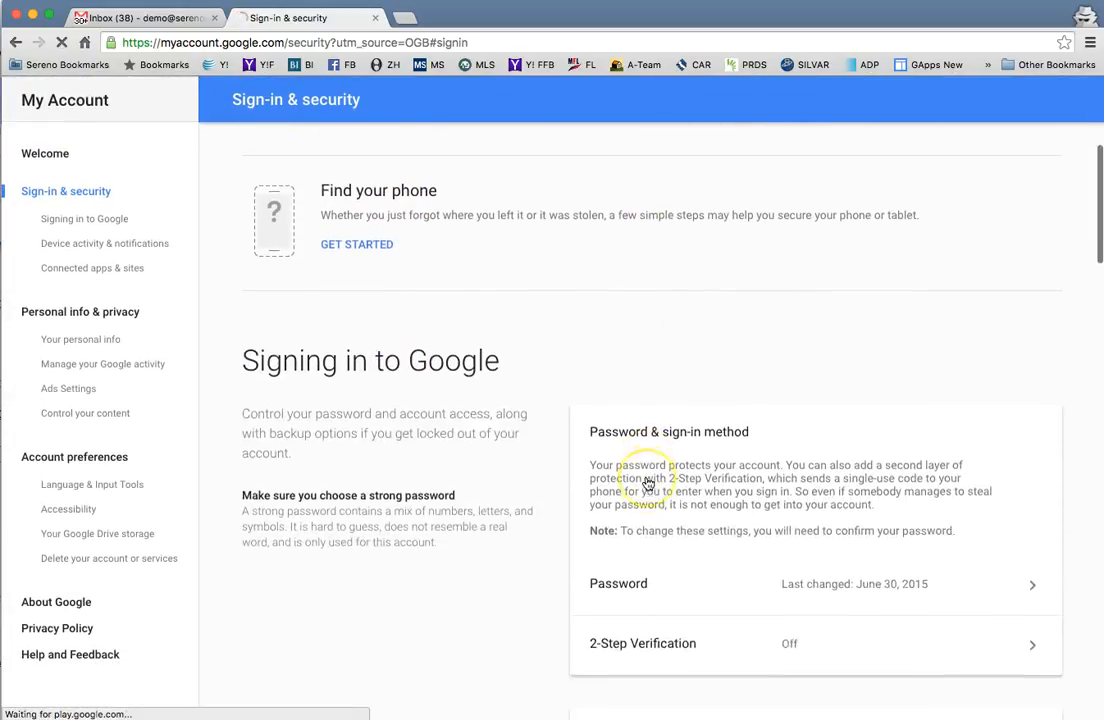
scroll(down, 3)
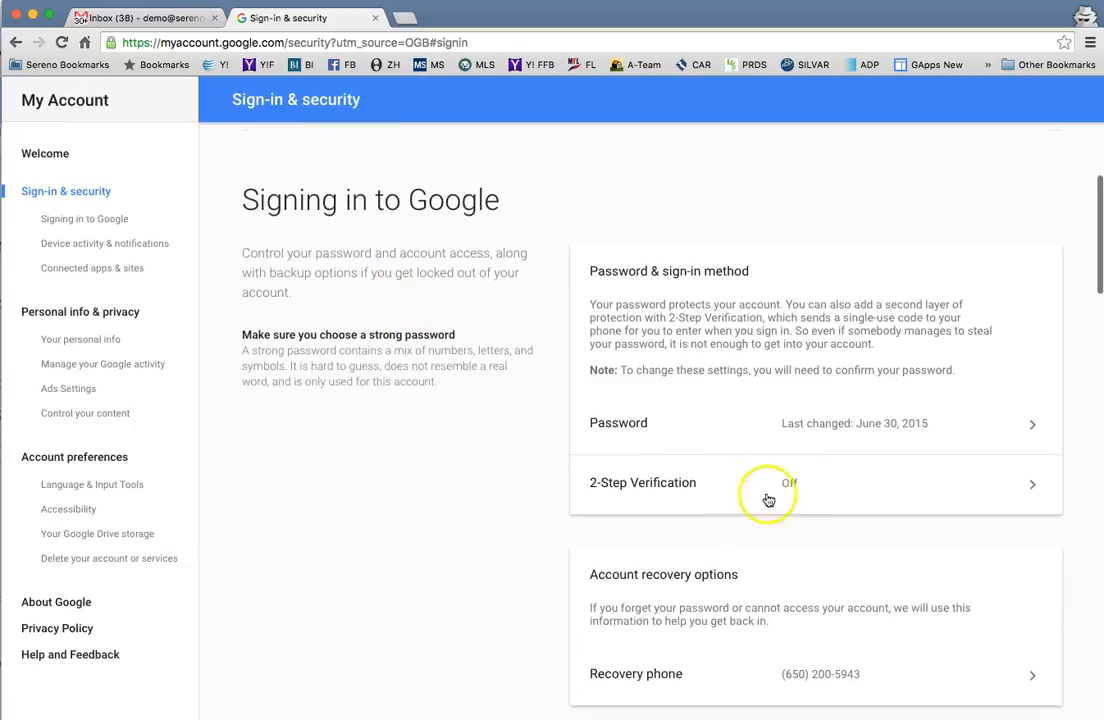
mouse_move(733, 490)
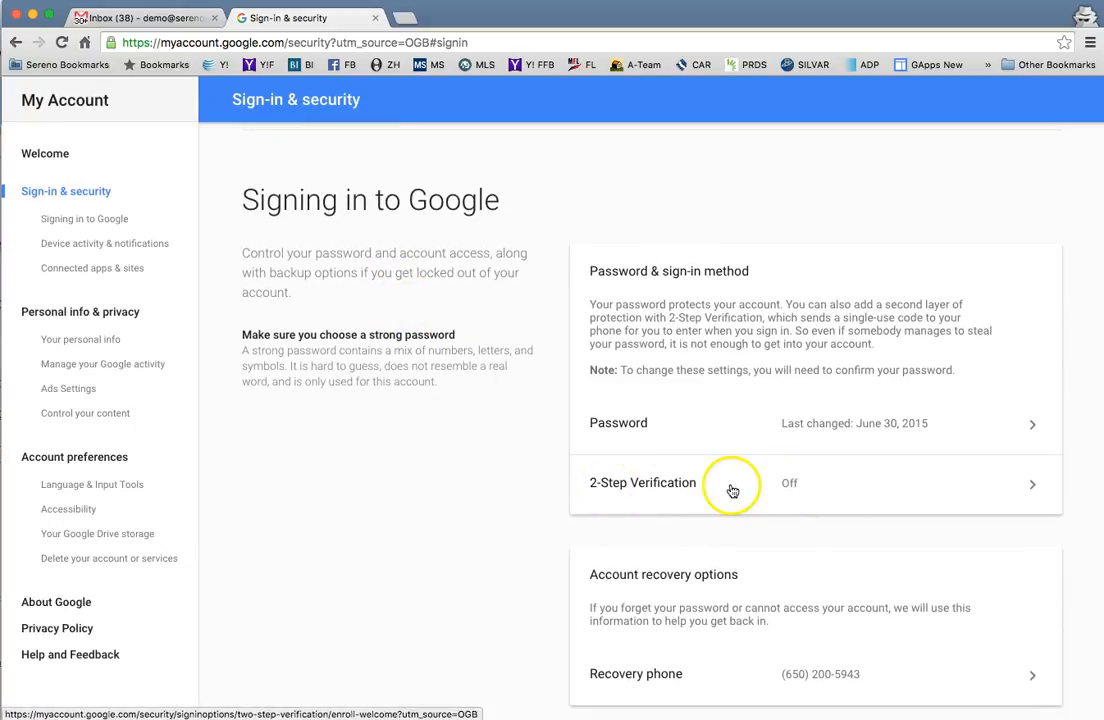
mouse_move(930, 490)
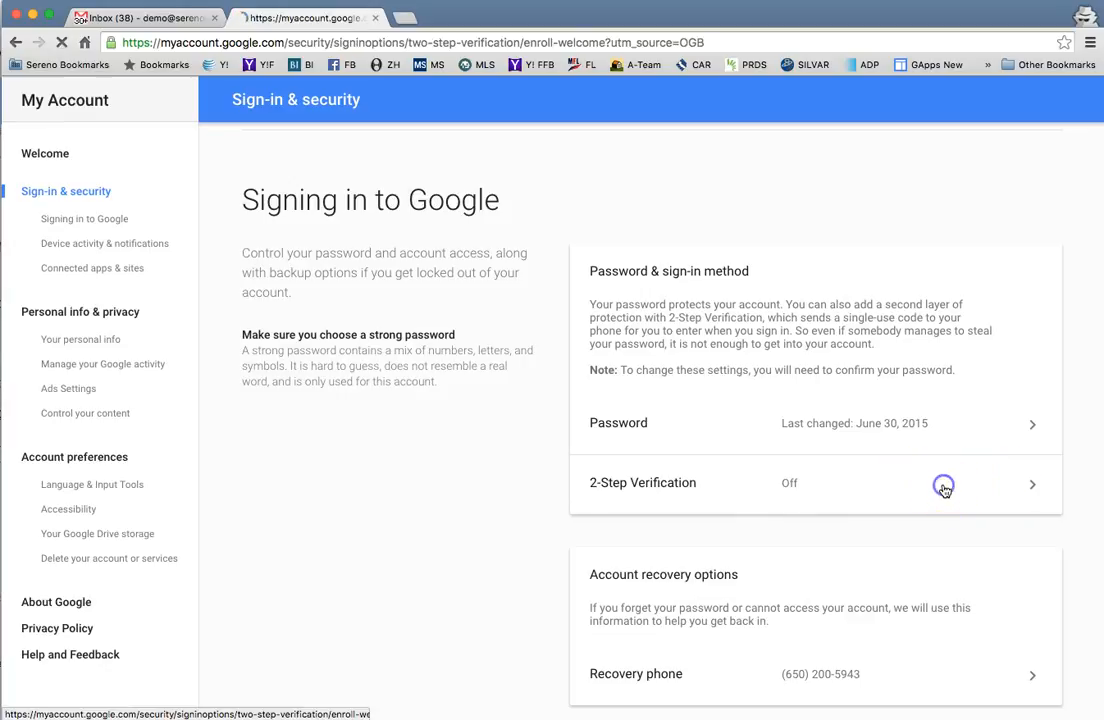
Start 2-Step Verification setup and re-enter the account password after a mismatch error.
click(943, 485)
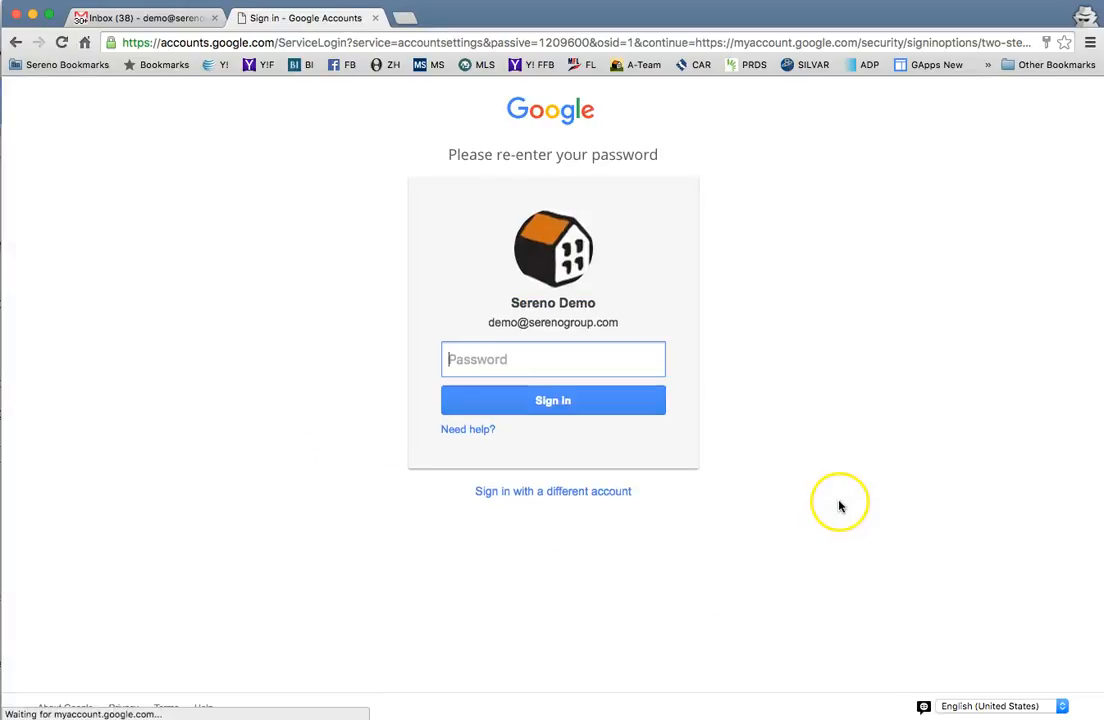
click(553, 359)
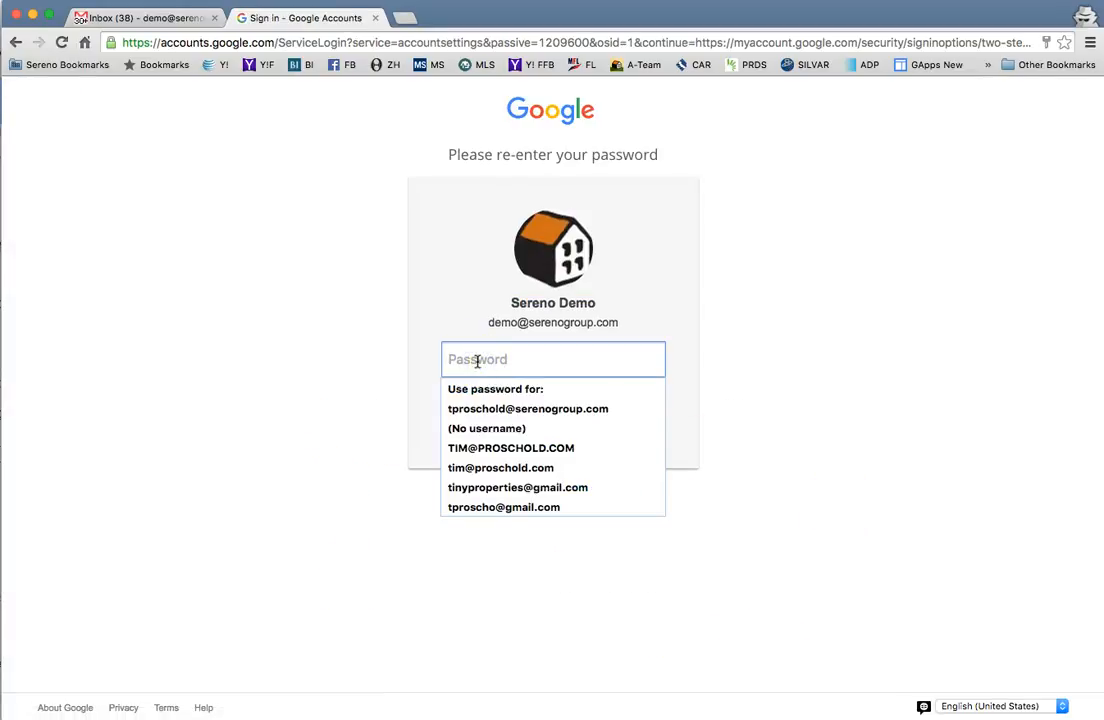
text(••)
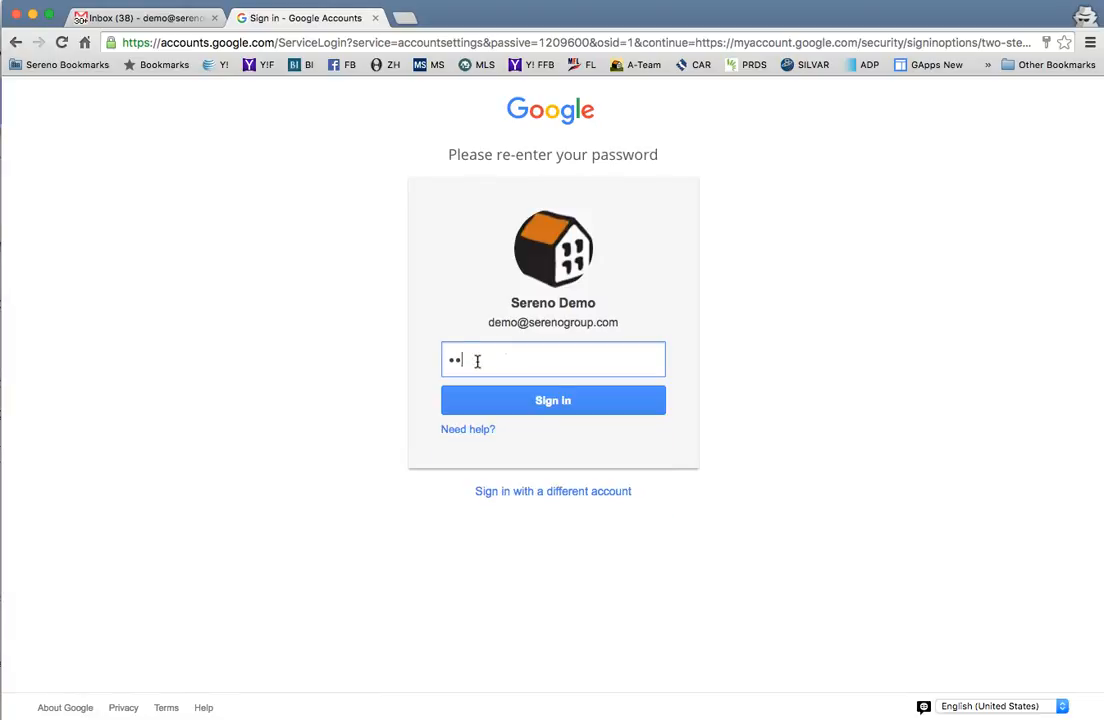
text(password)
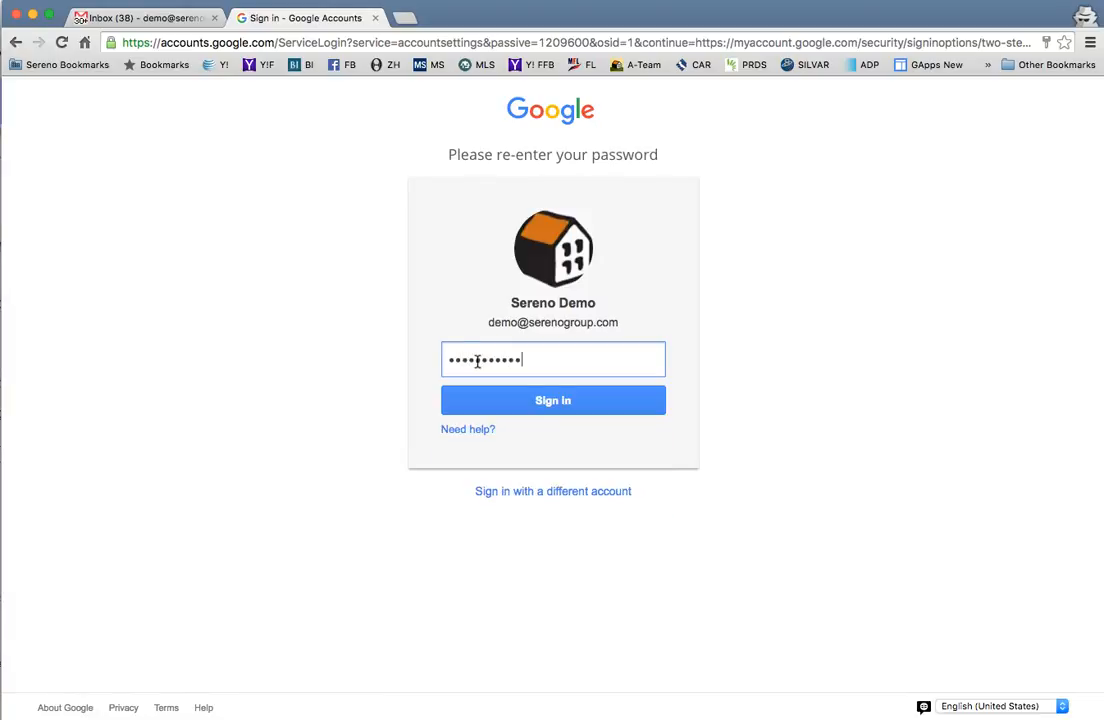
click(552, 400)
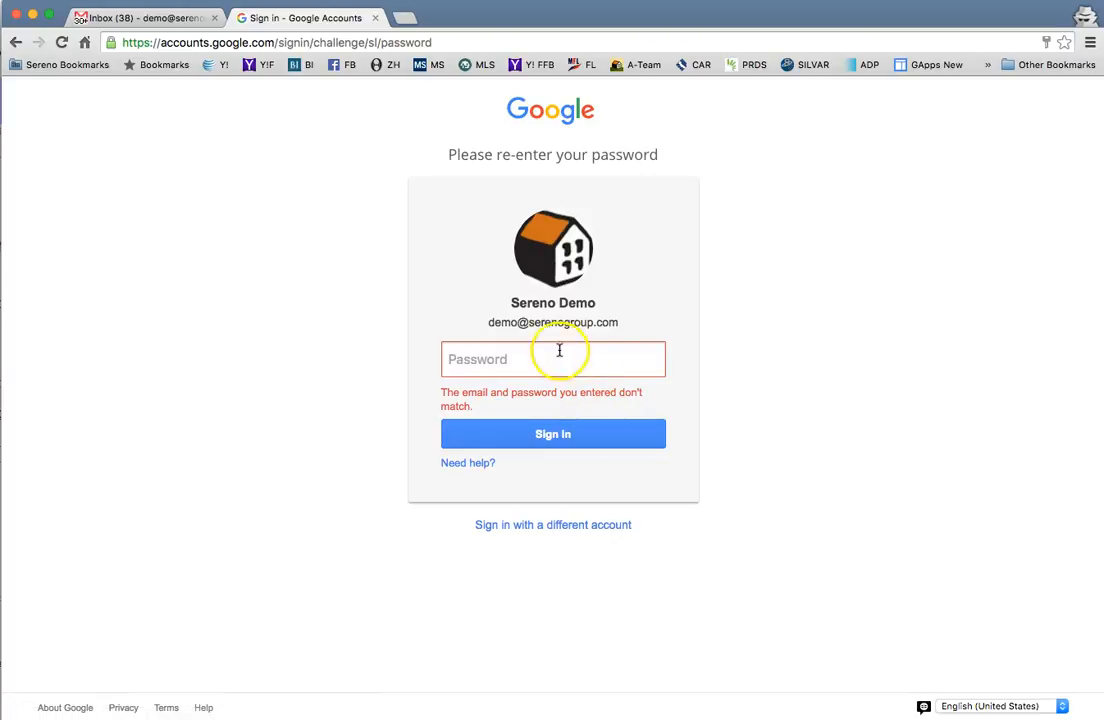
text(•••)
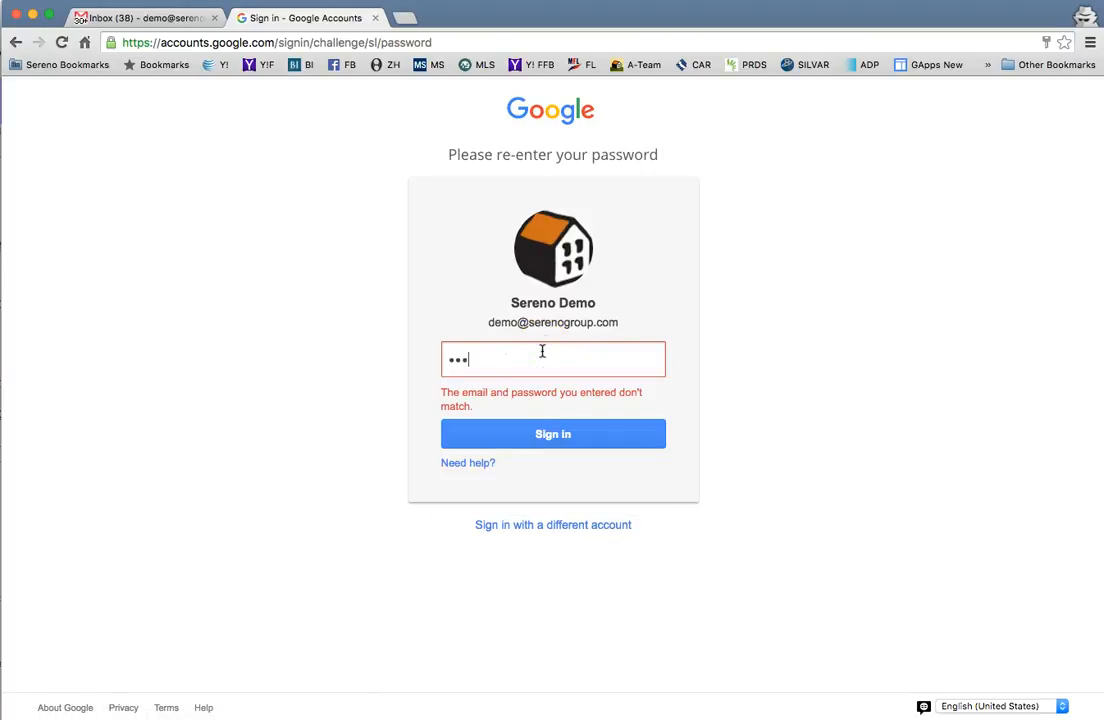
text(password)
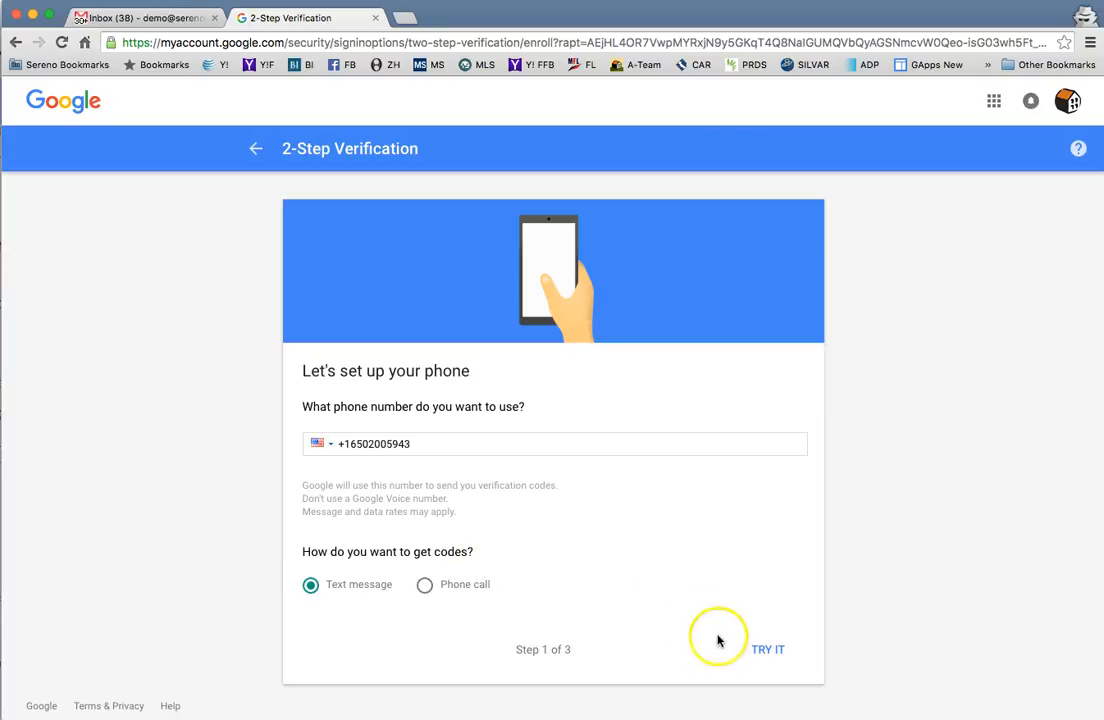
Send a test verification code to the phone by text message.
click(768, 649)
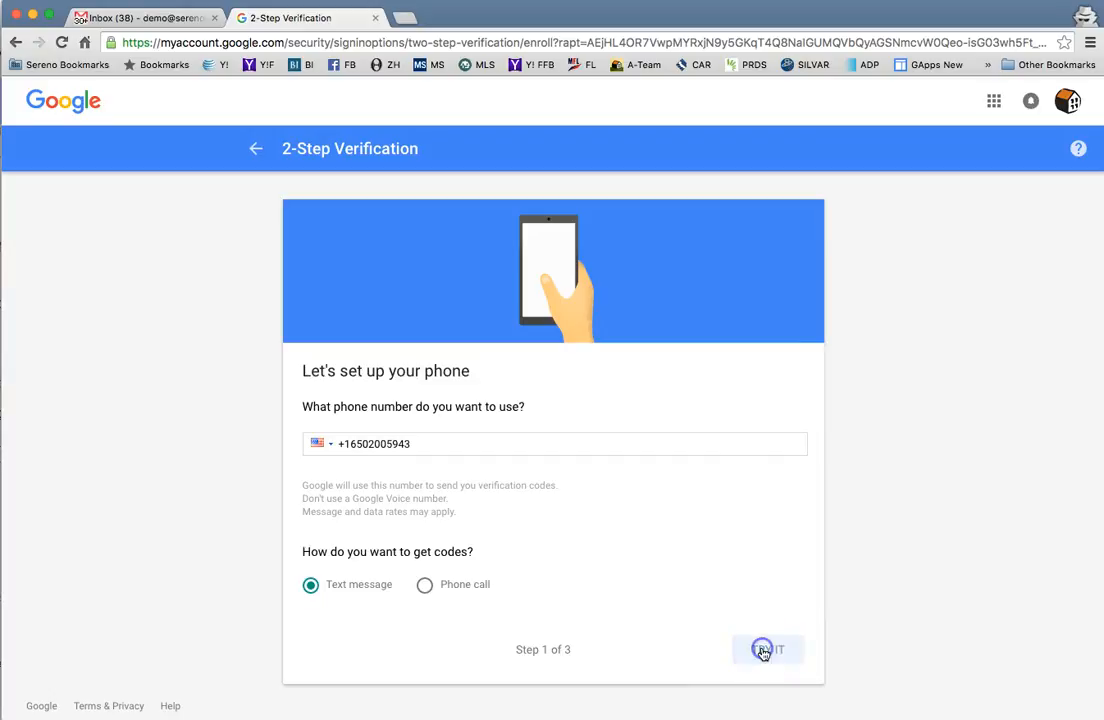
click(767, 649)
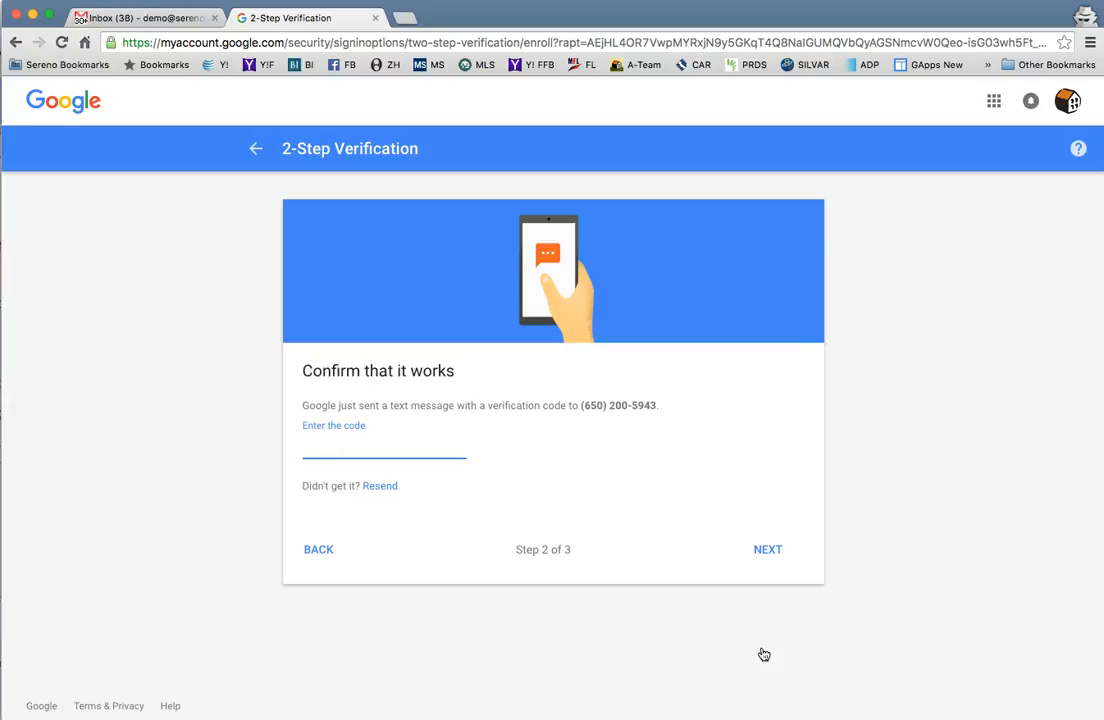
click(383, 449)
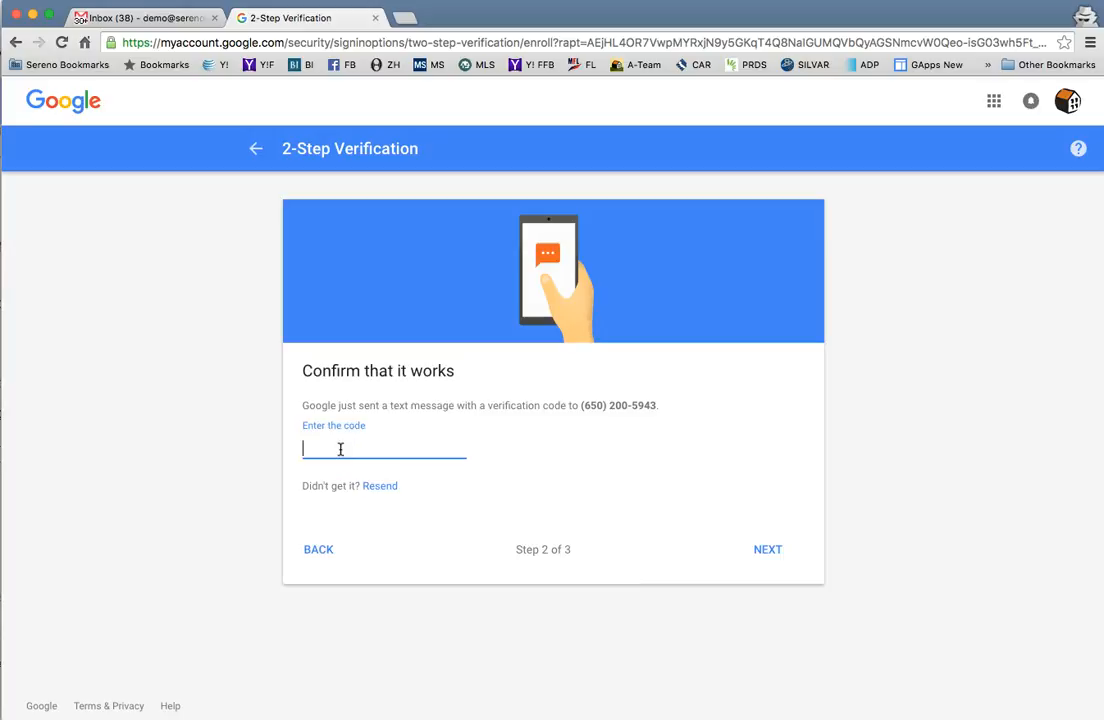
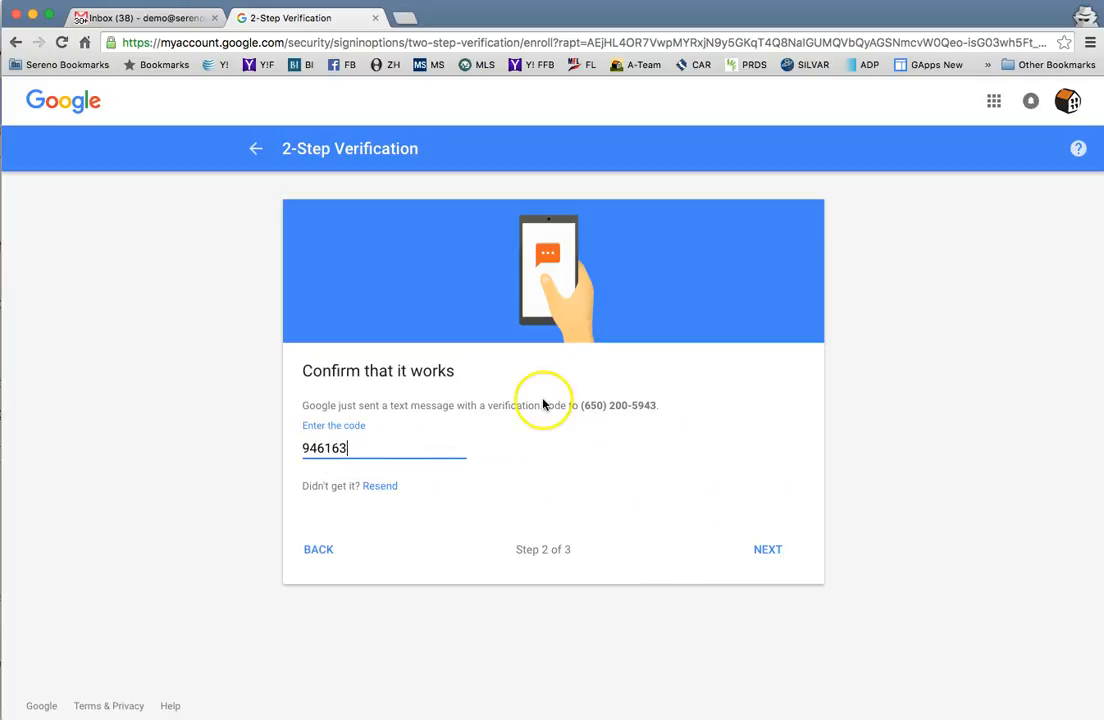
mouse_move(767, 558)
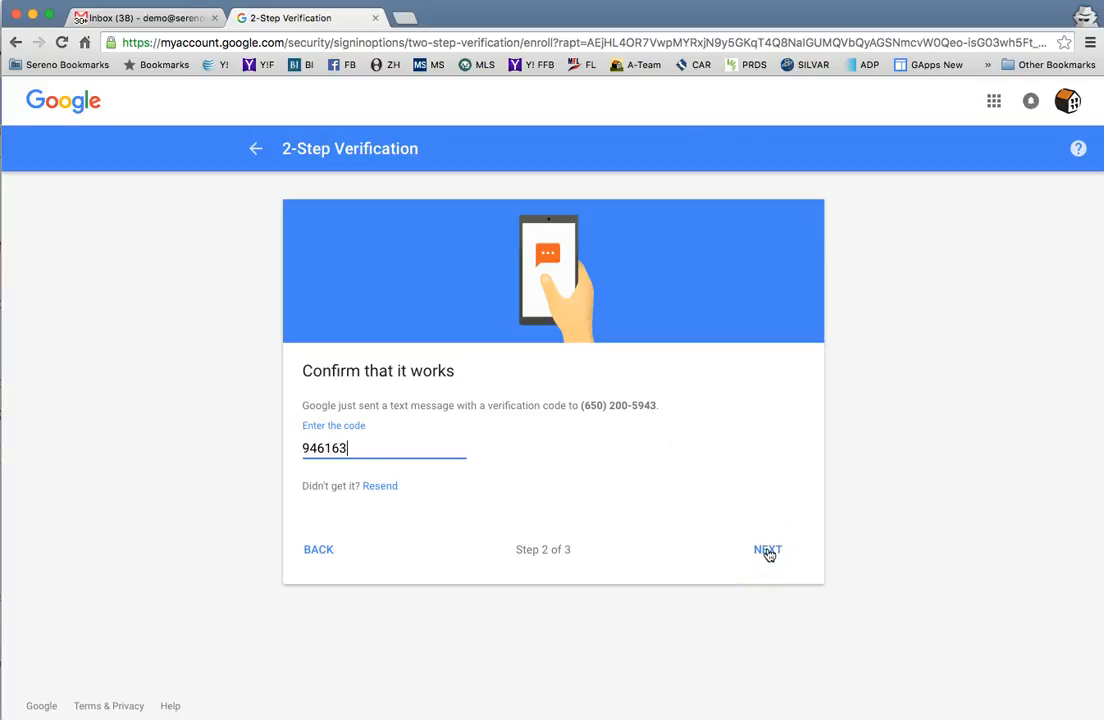
click(768, 549)
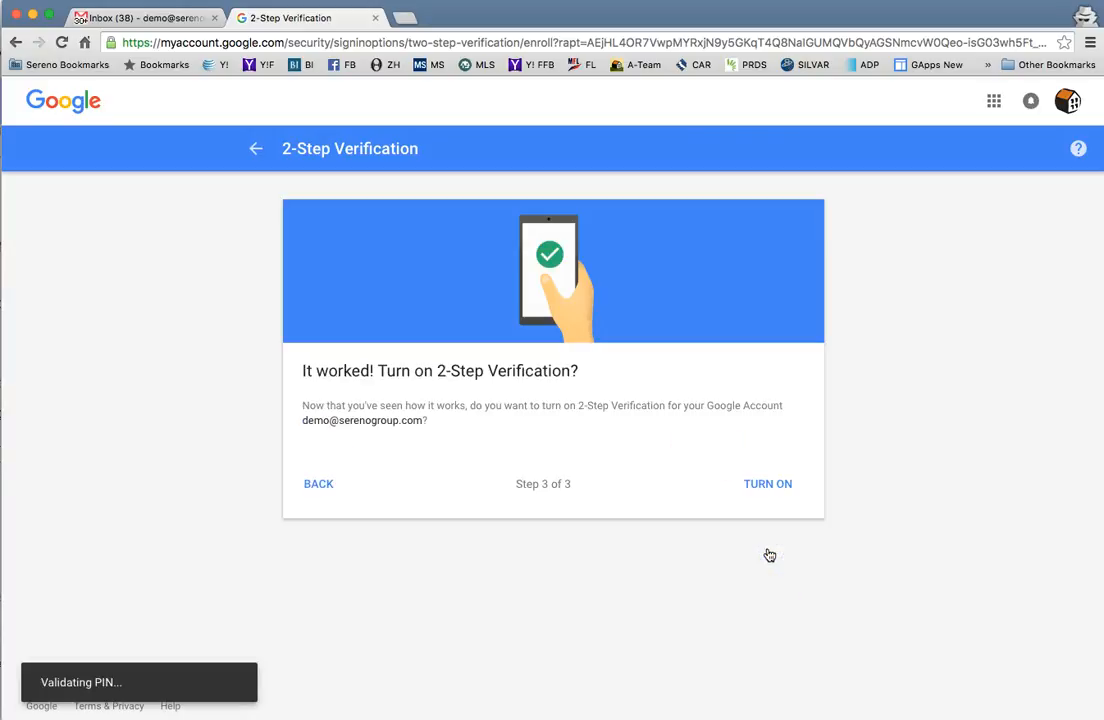
mouse_move(700, 411)
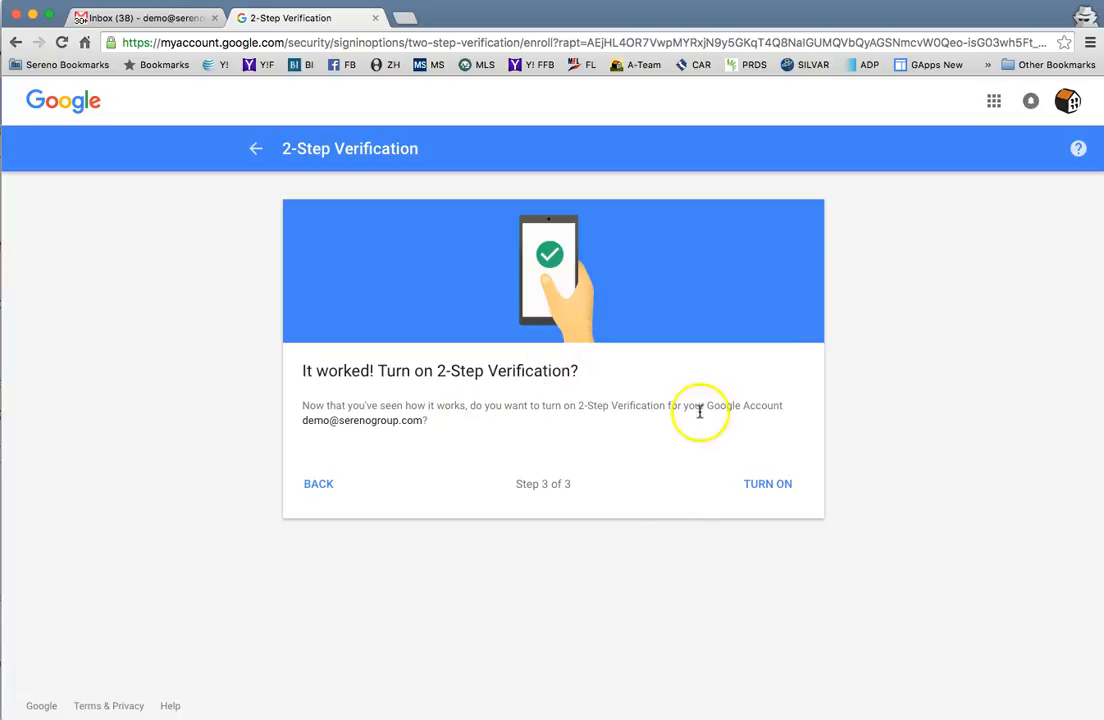
mouse_move(642, 456)
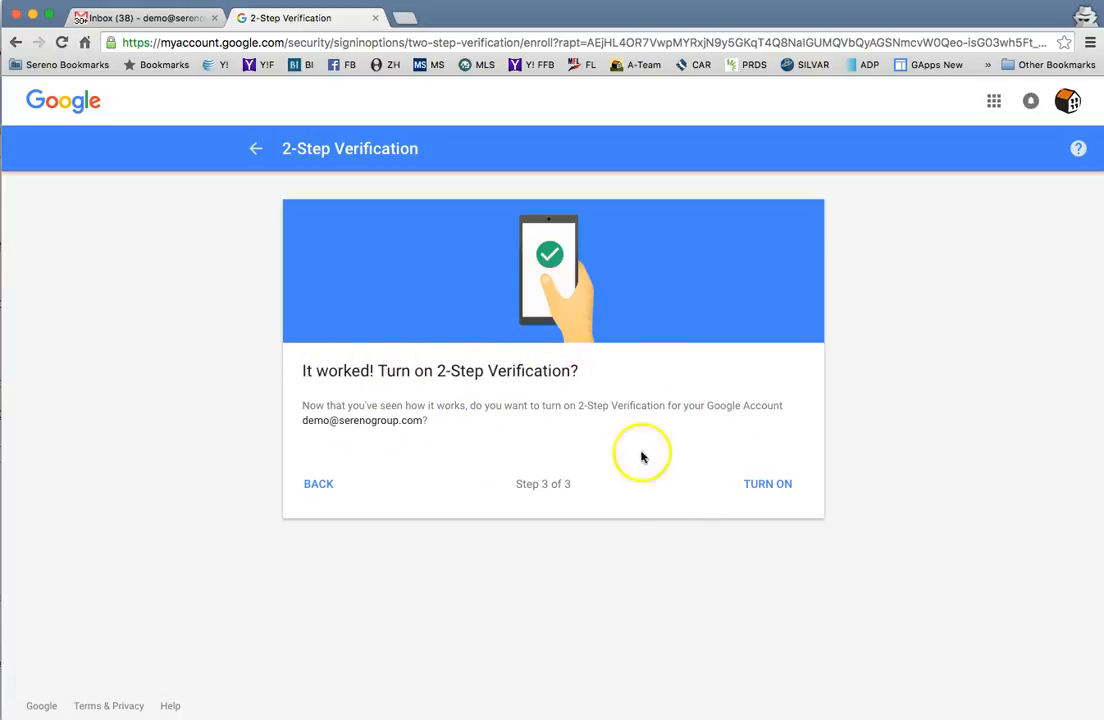
click(767, 483)
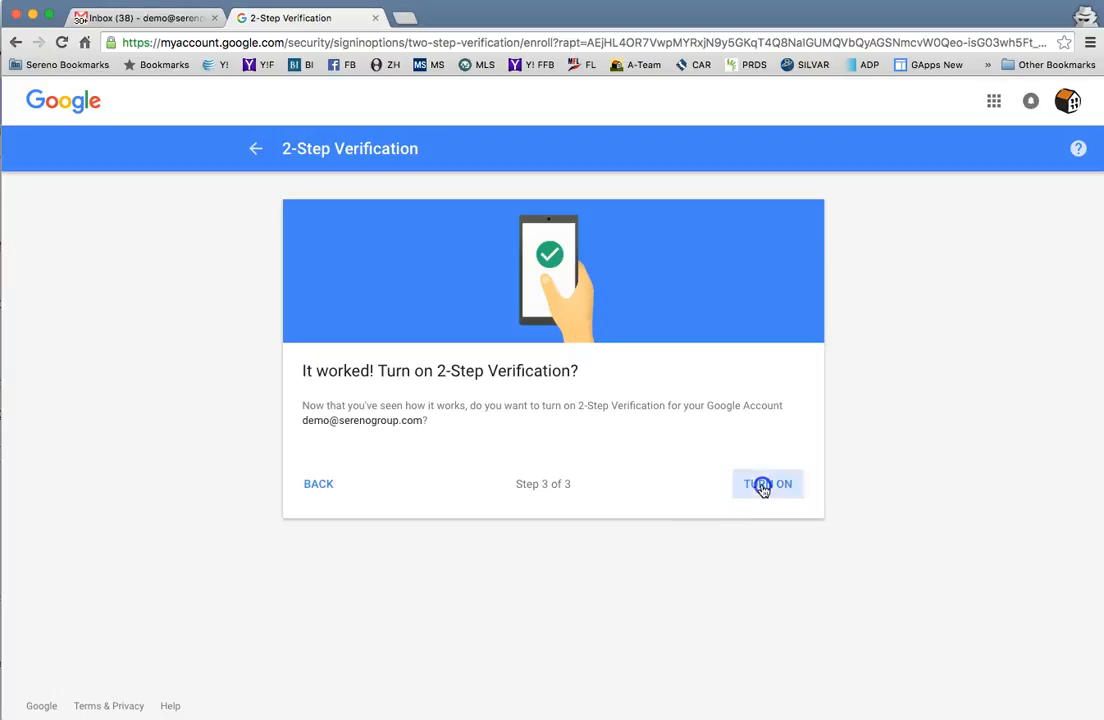
Confirm turning on 2-Step Verification with text-message codes as the default.
click(767, 484)
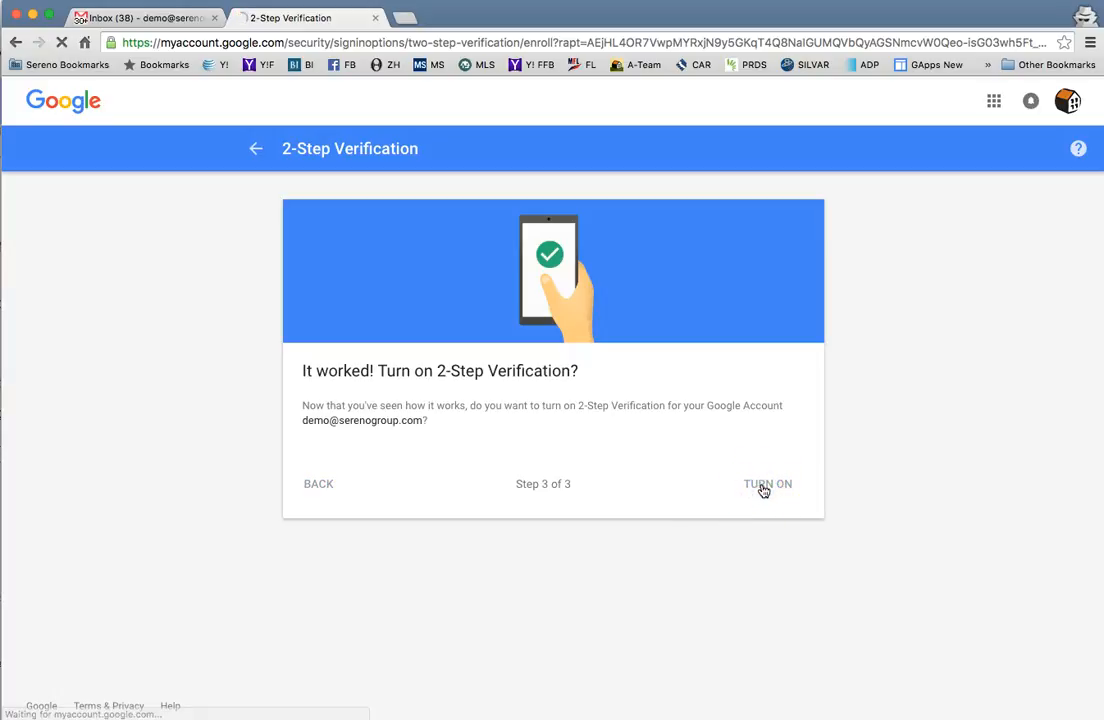
click(767, 483)
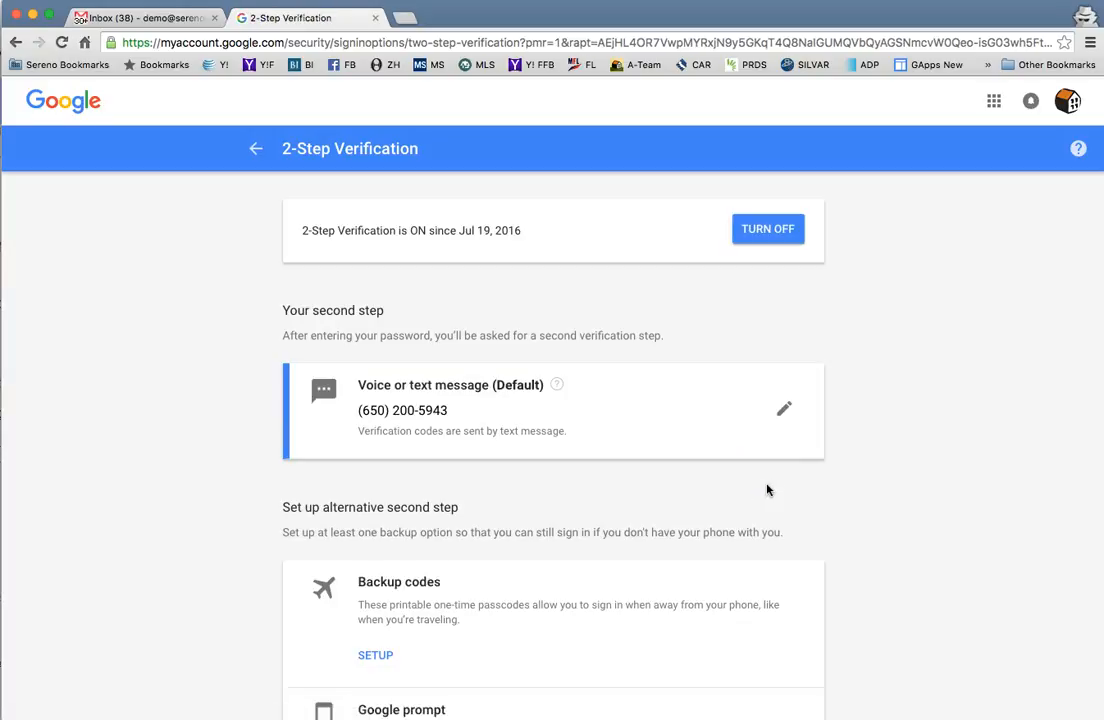
mouse_move(870, 481)
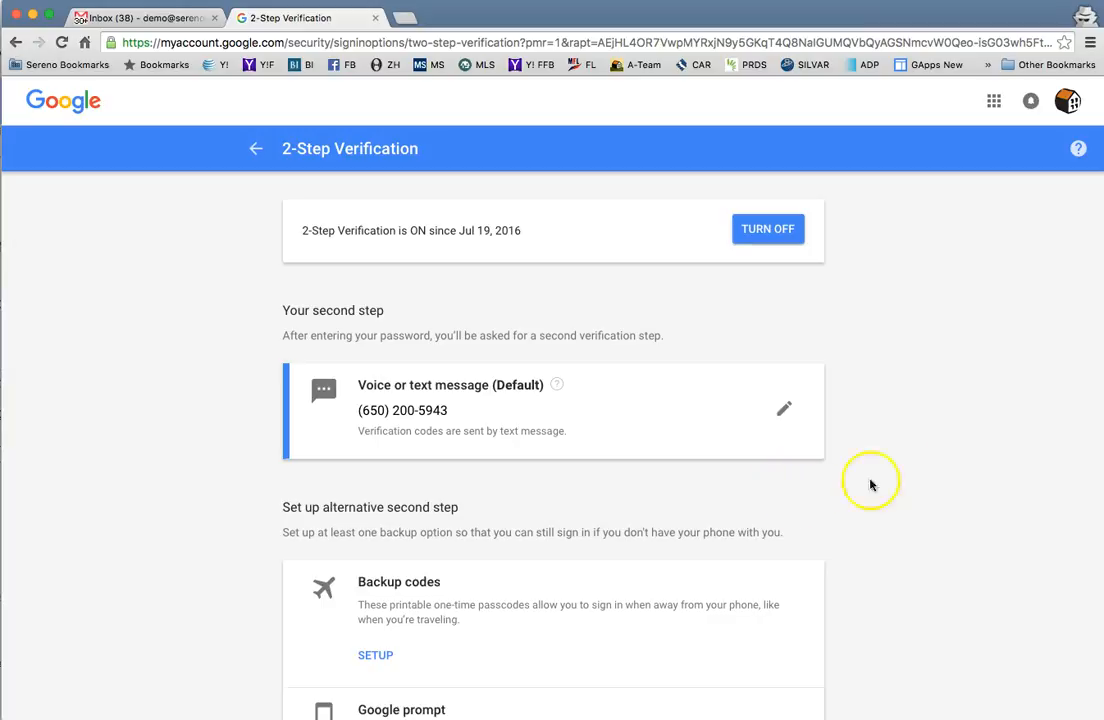
mouse_move(927, 424)
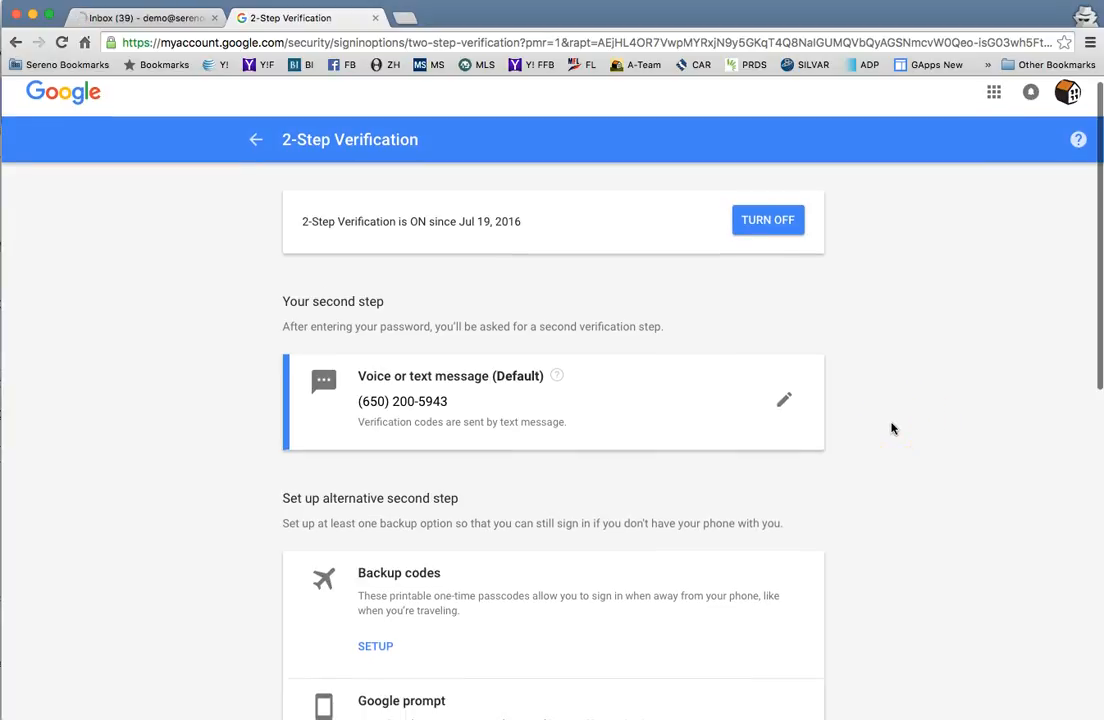
scroll(down, 3)
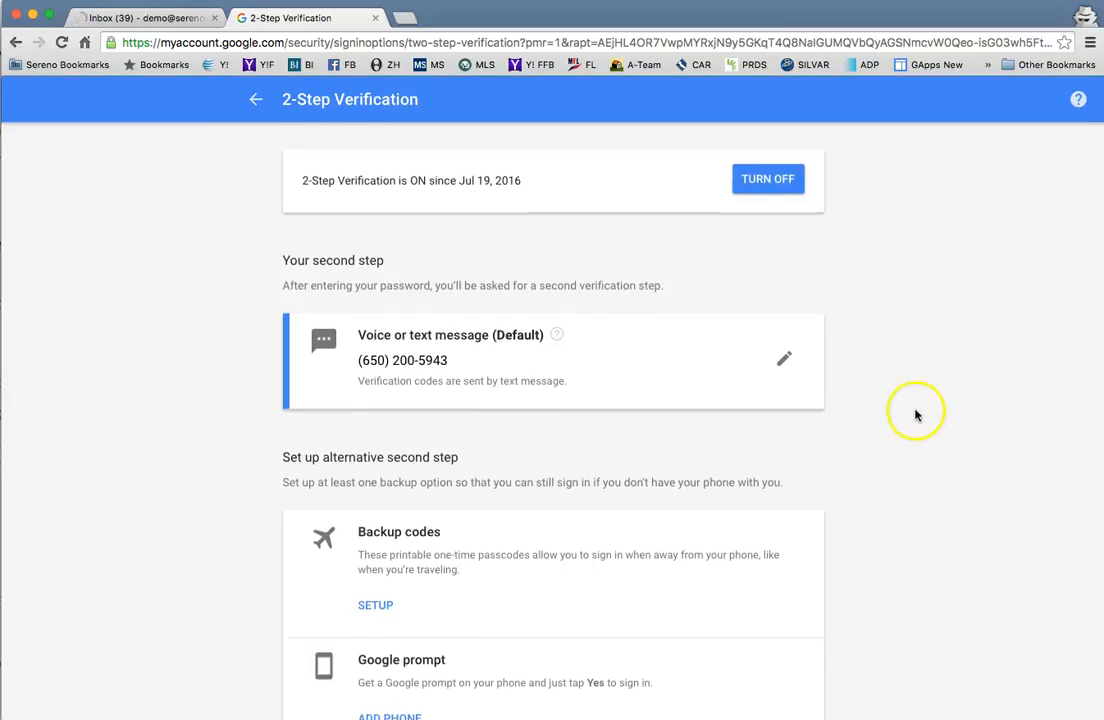
mouse_move(785, 358)
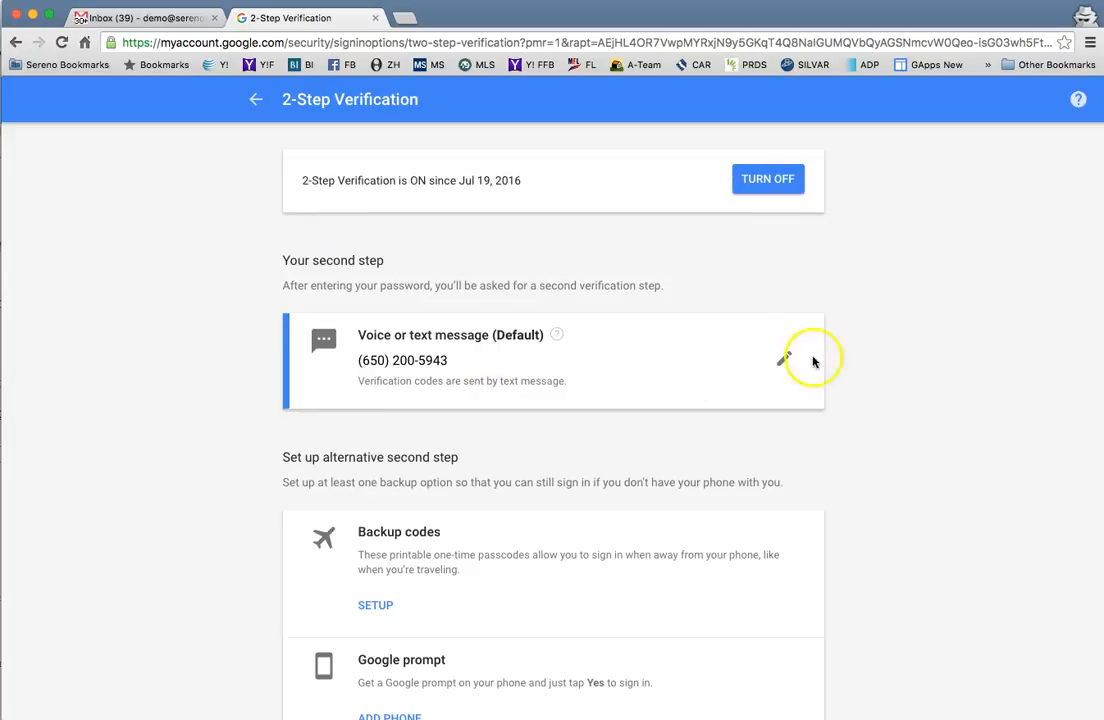
mouse_move(267, 440)
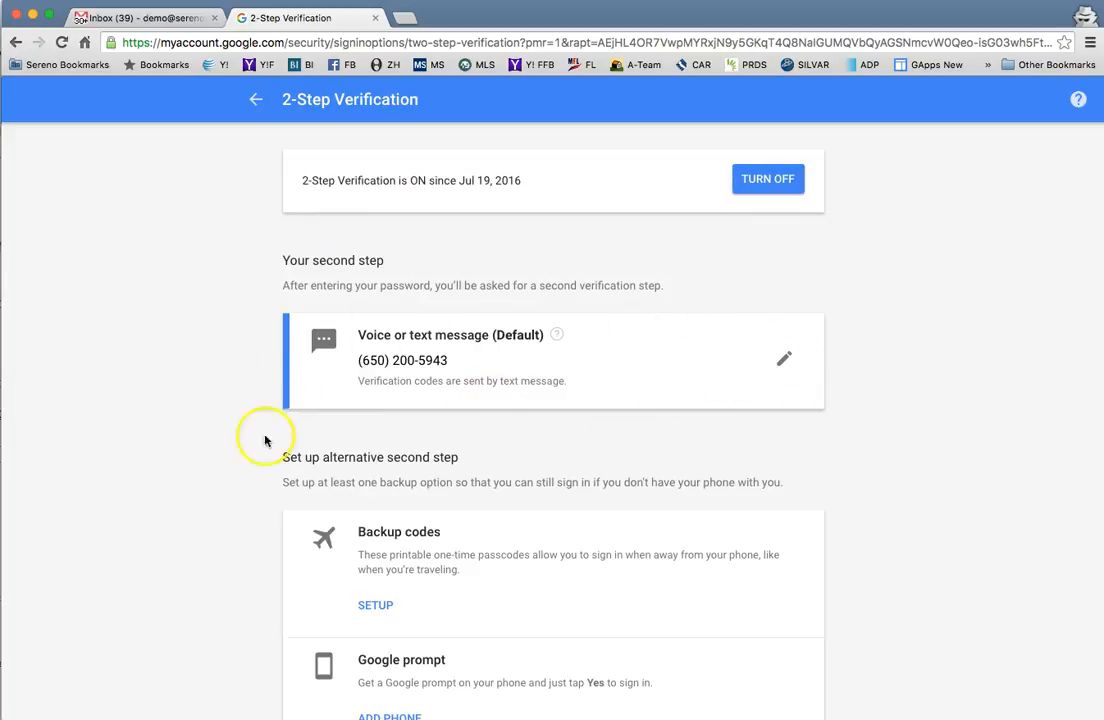
mouse_move(291, 387)
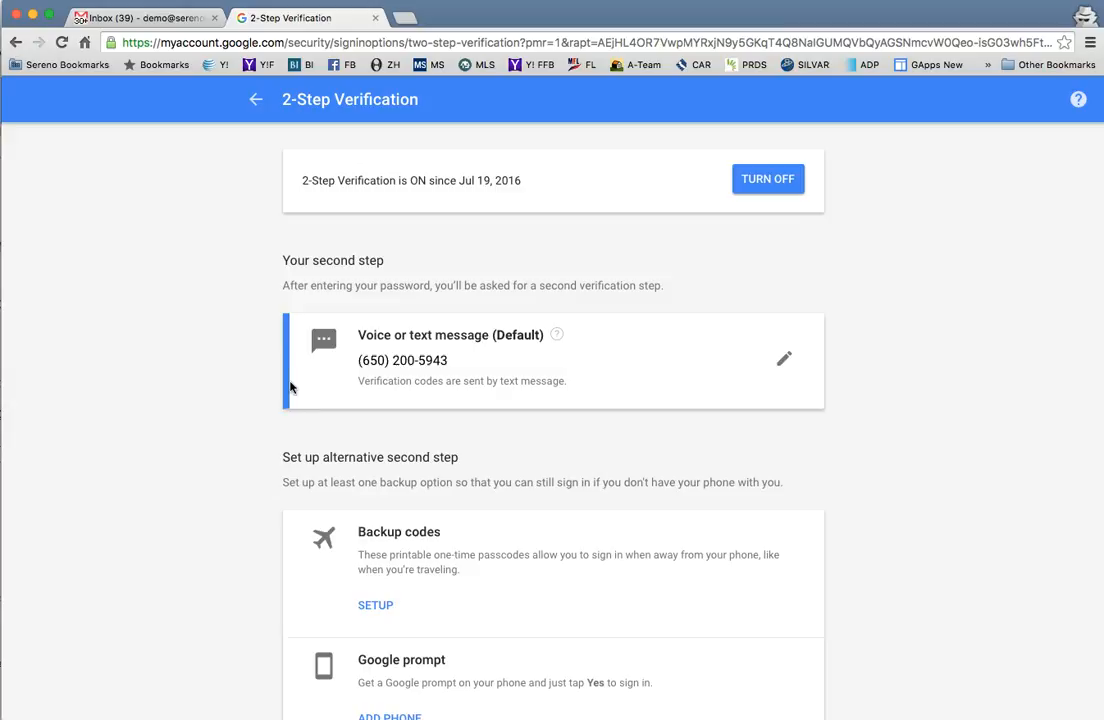
mouse_move(239, 350)
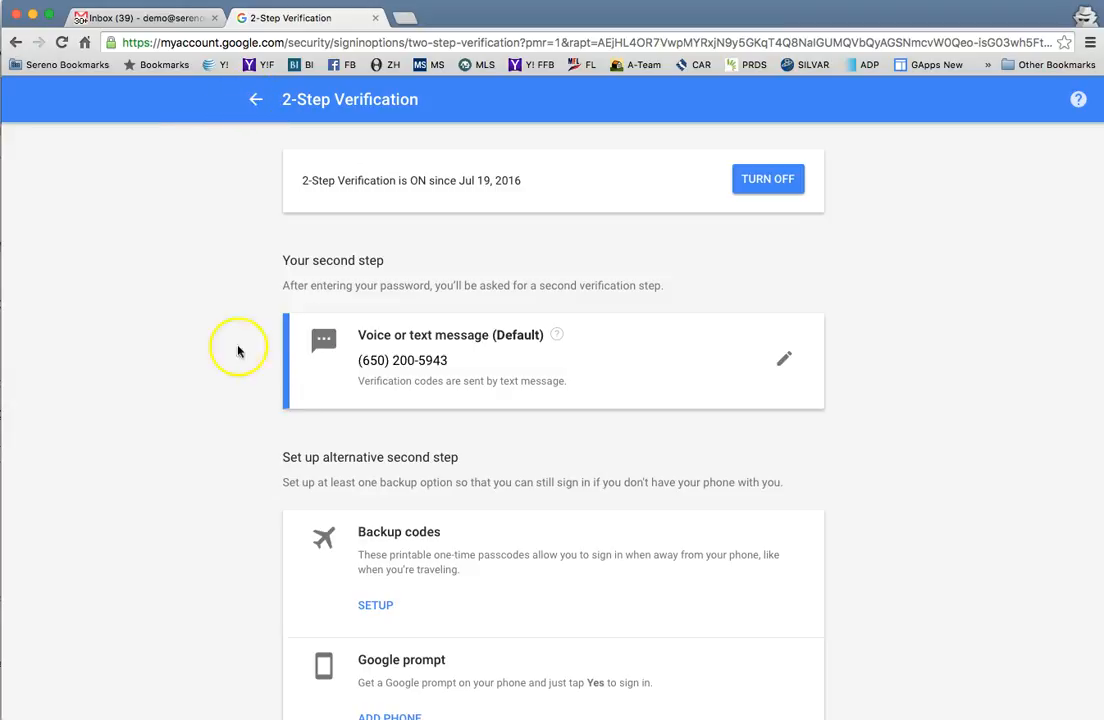
scroll(down, 3)
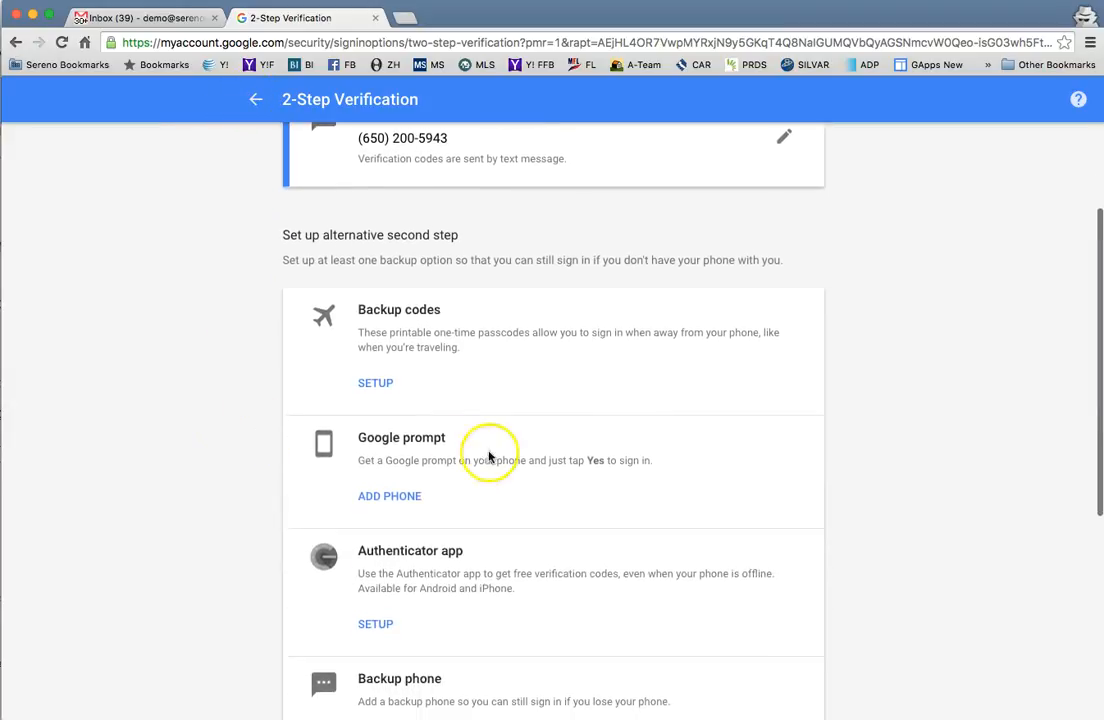
mouse_move(410, 460)
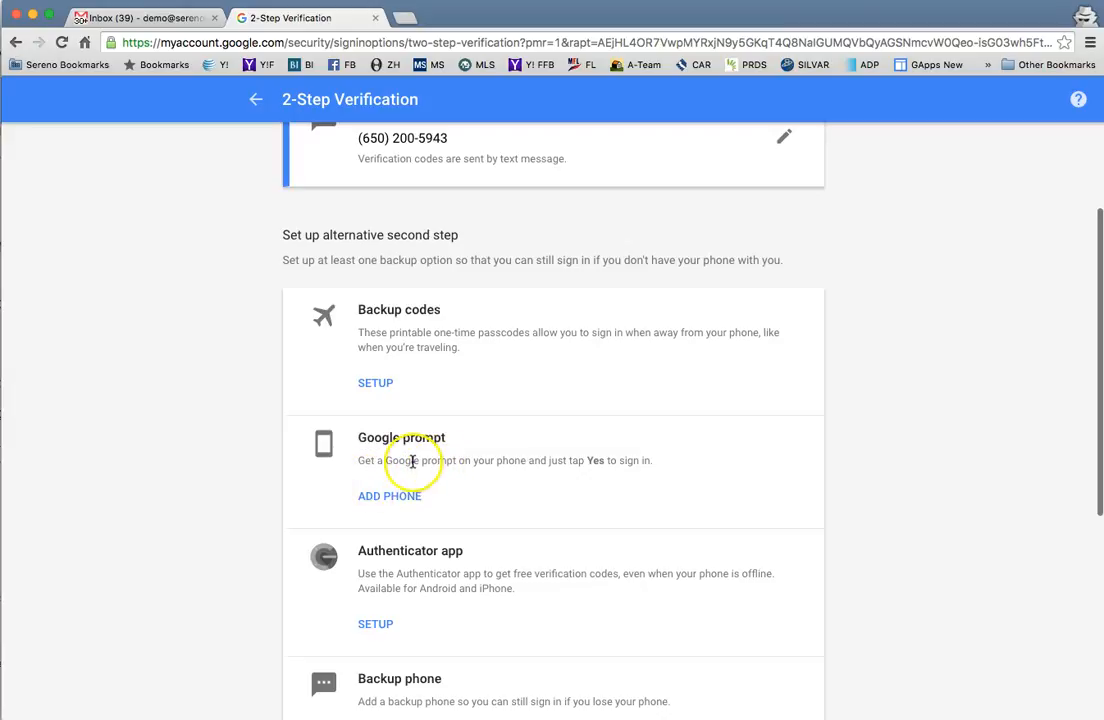
mouse_move(411, 461)
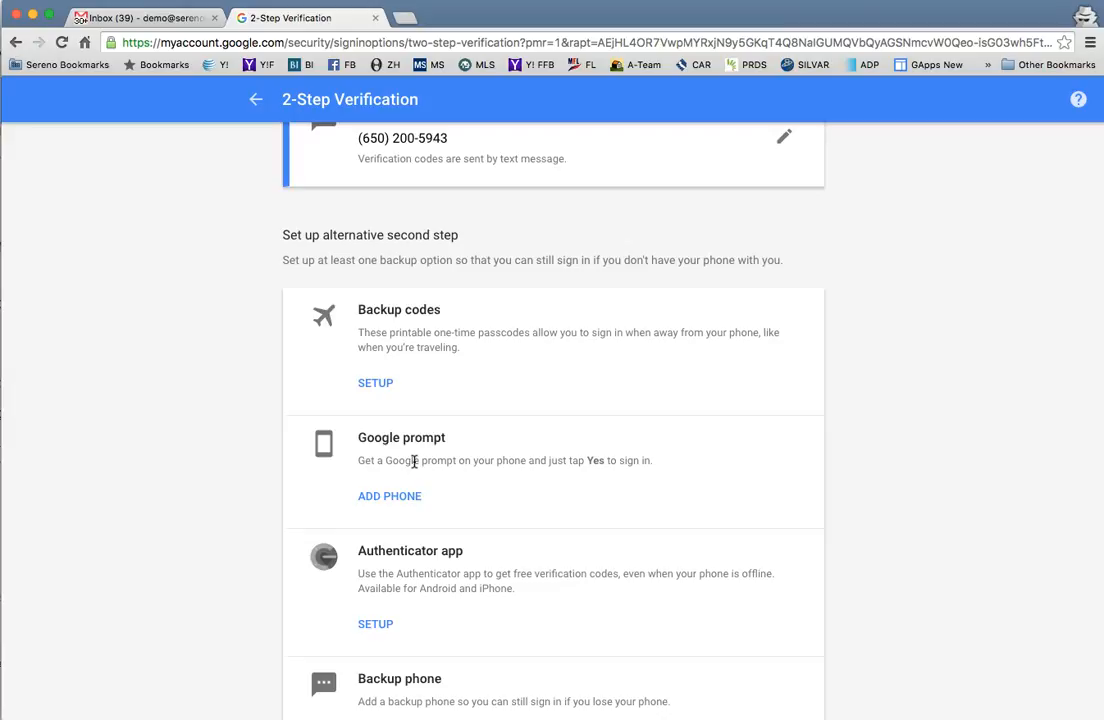
mouse_move(490, 560)
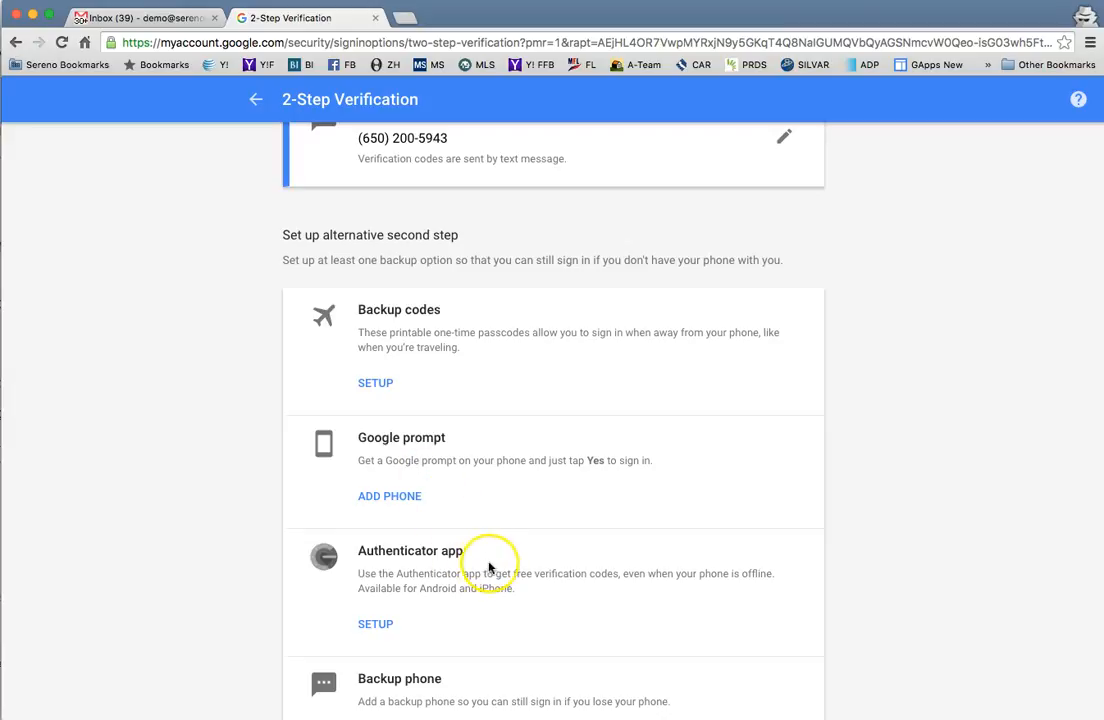
mouse_move(362, 572)
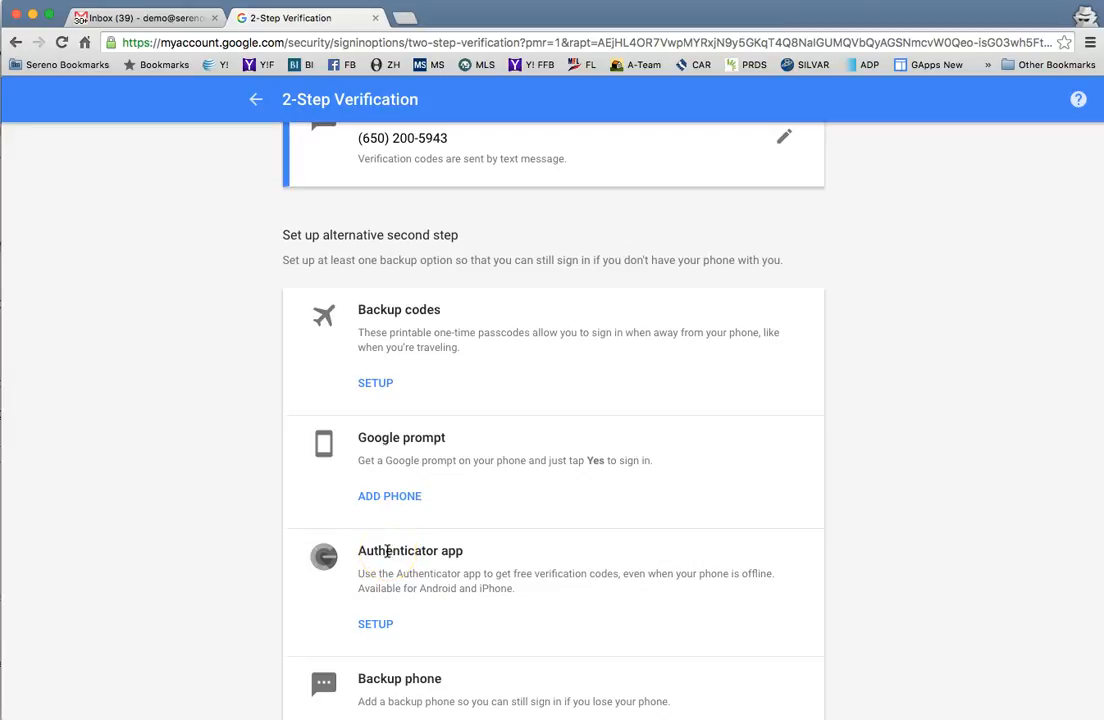
scroll(down, 3)
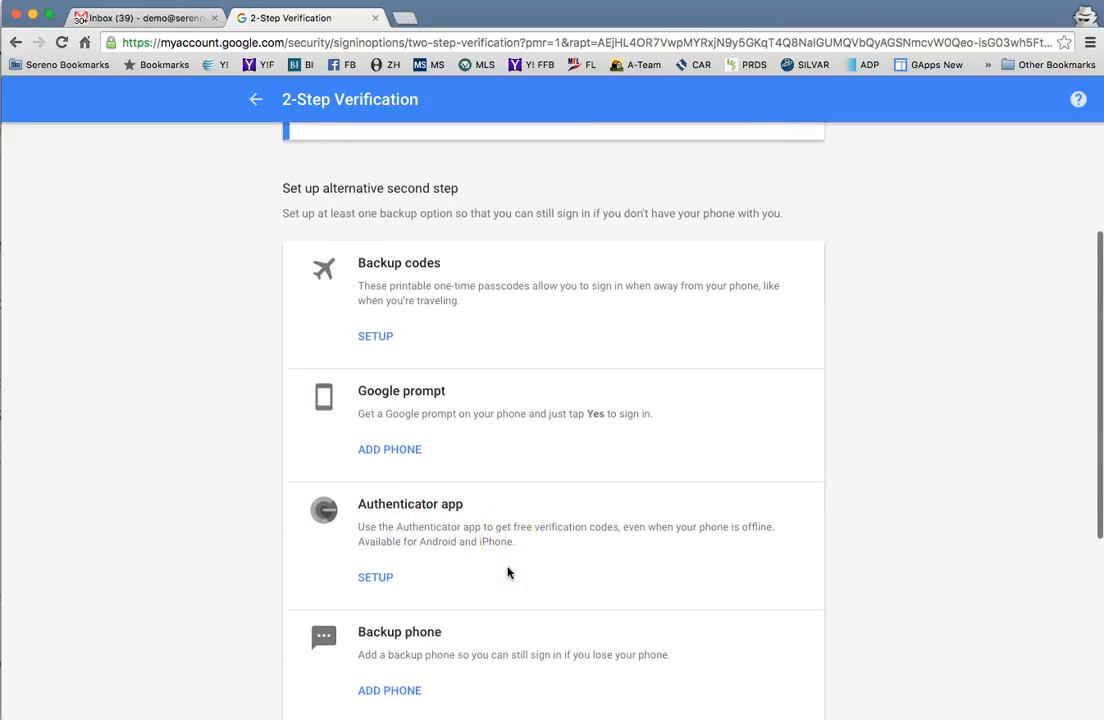
scroll(down, 3)
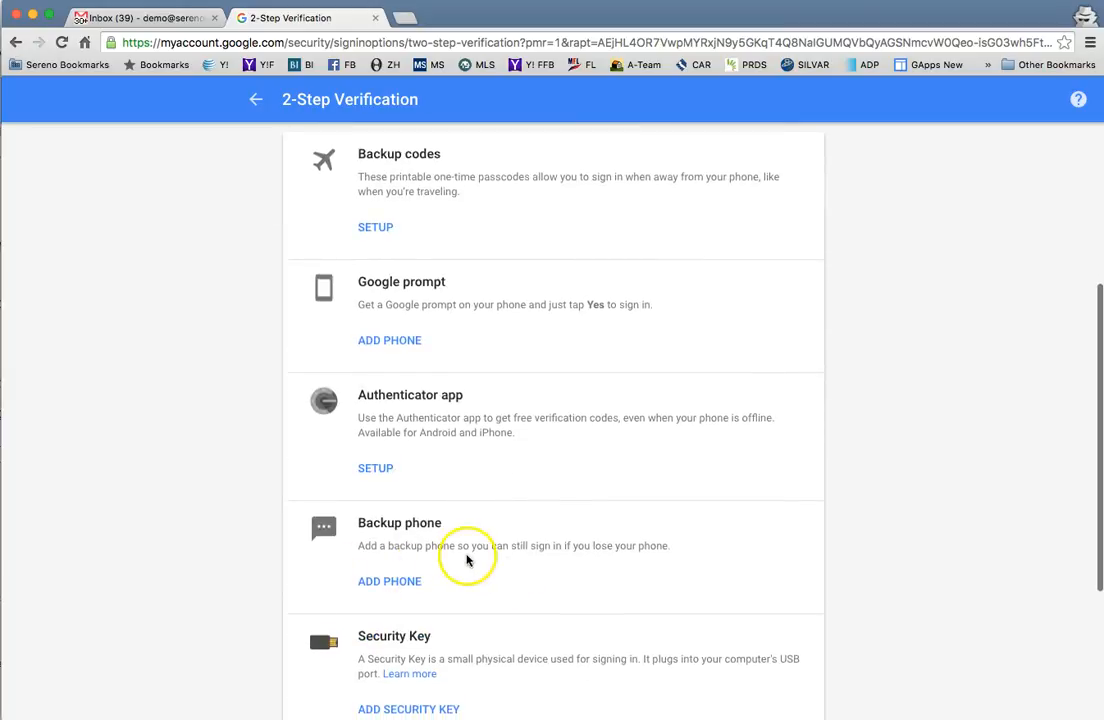
scroll(down, 3)
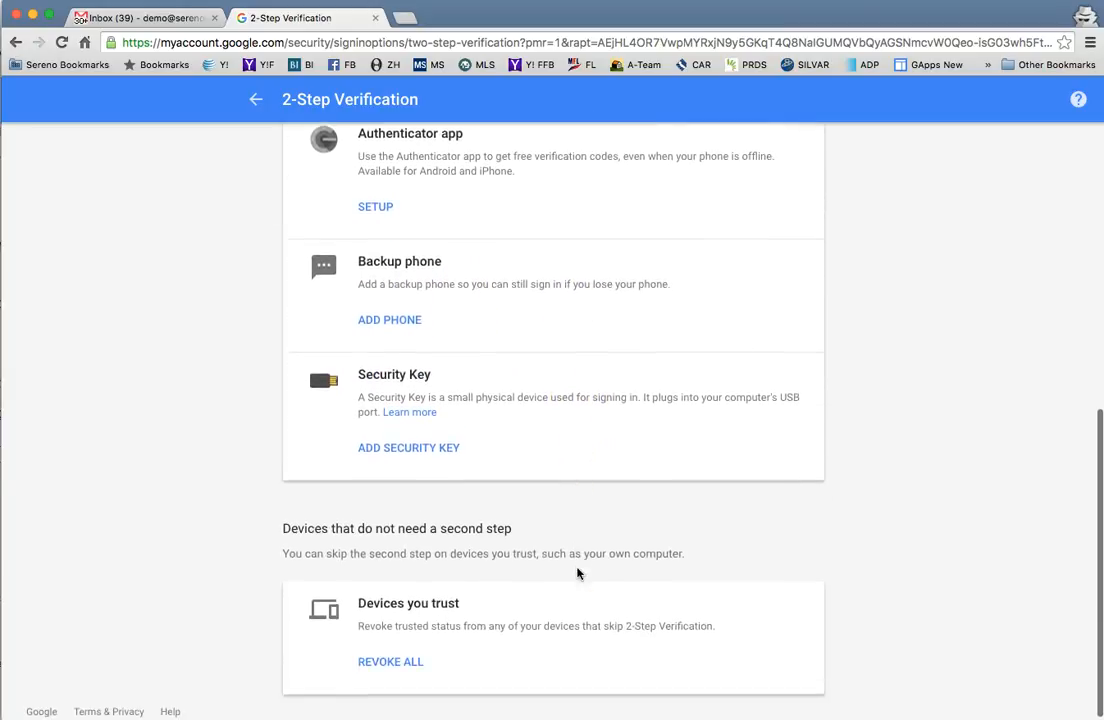
scroll(up, 3)
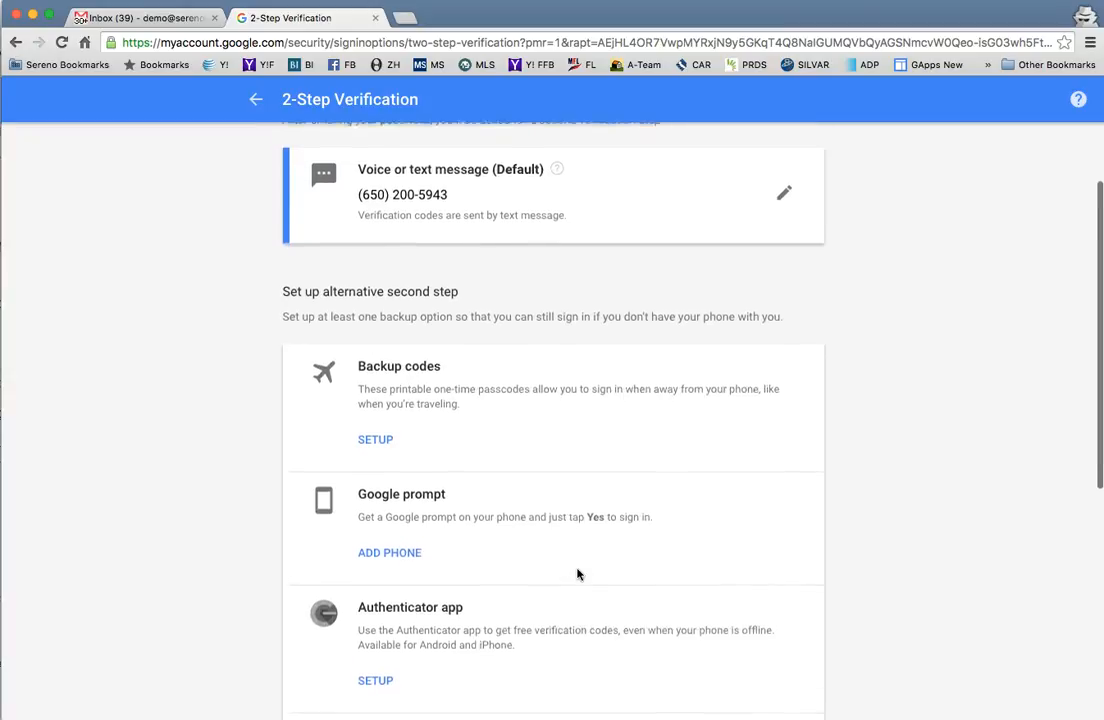
scroll(up, 3)
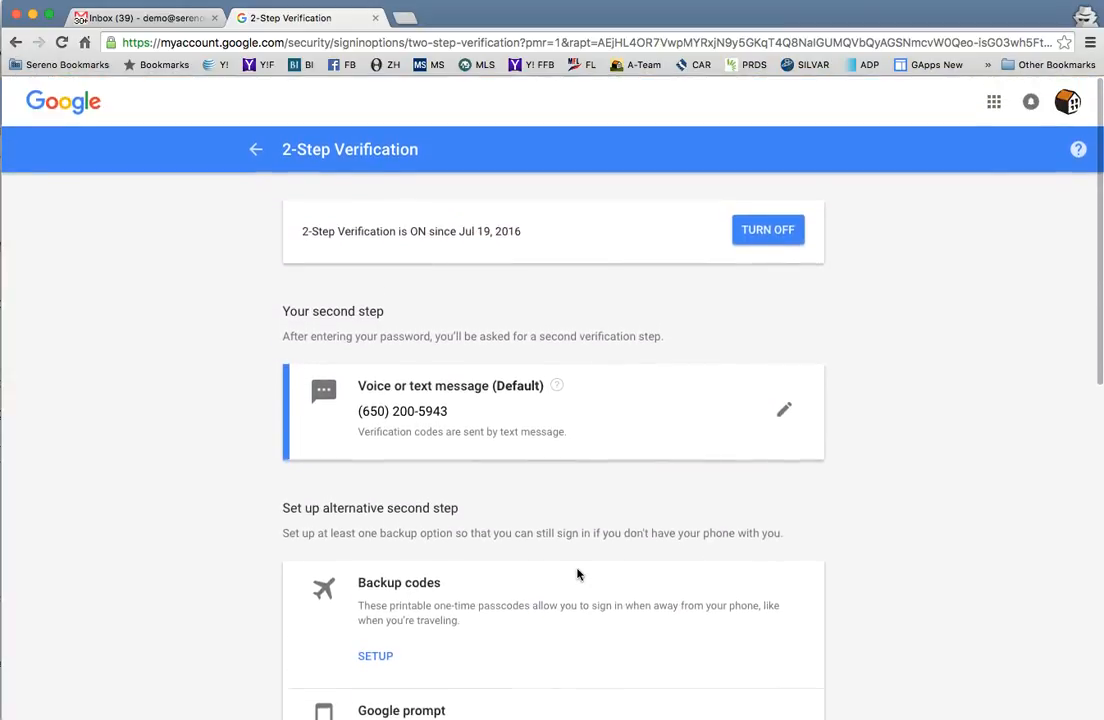
mouse_move(390, 323)
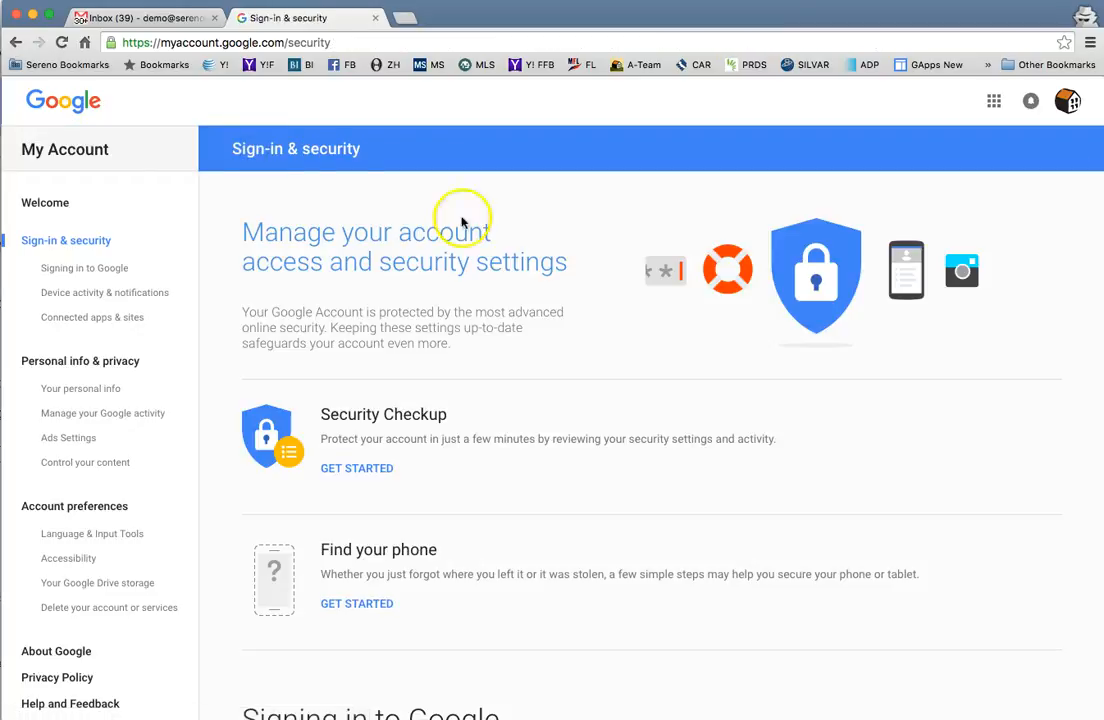
mouse_move(907, 558)
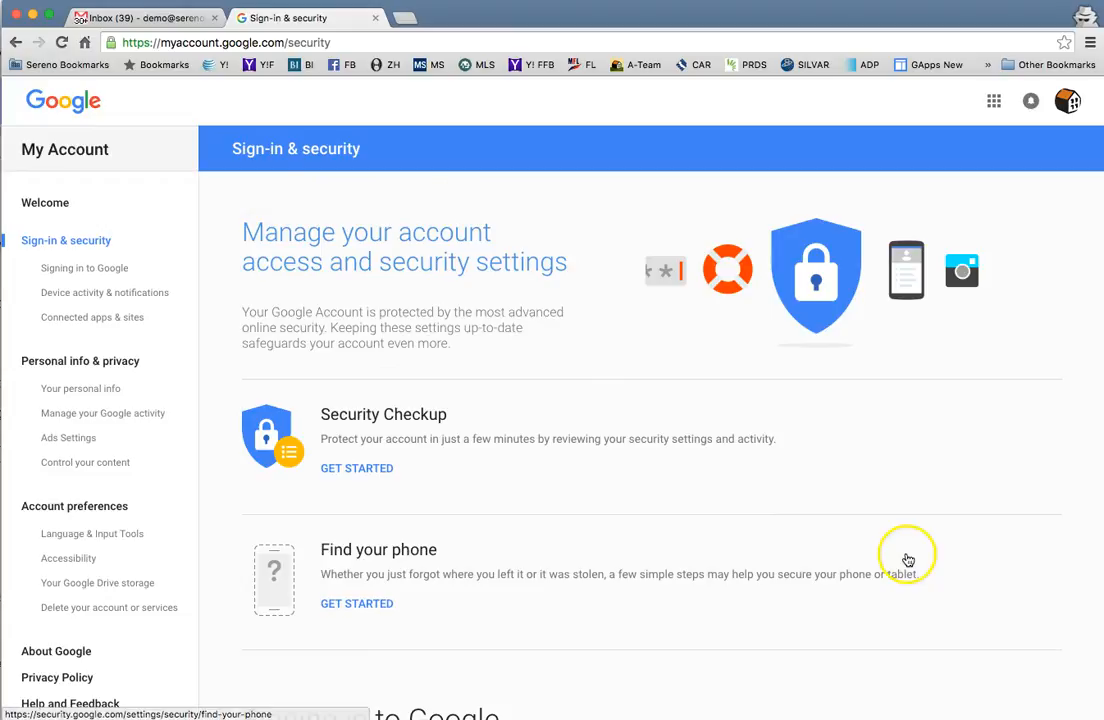
Open the App passwords page from the Signing in to Google section.
scroll(down, 3)
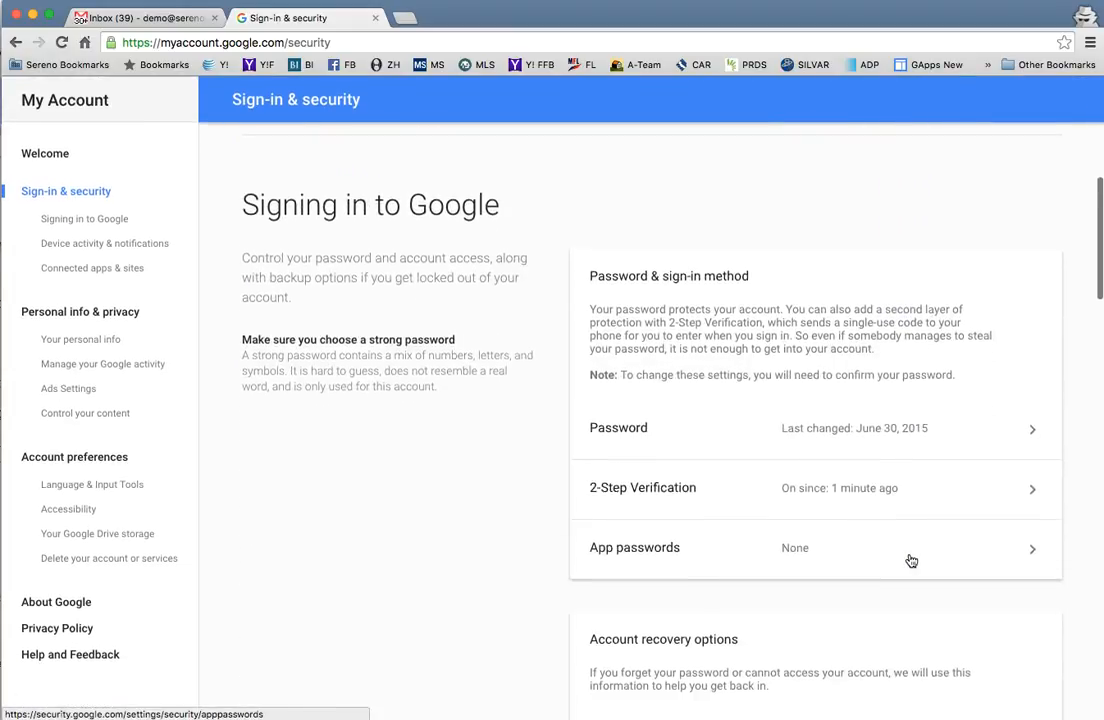
scroll(up, 3)
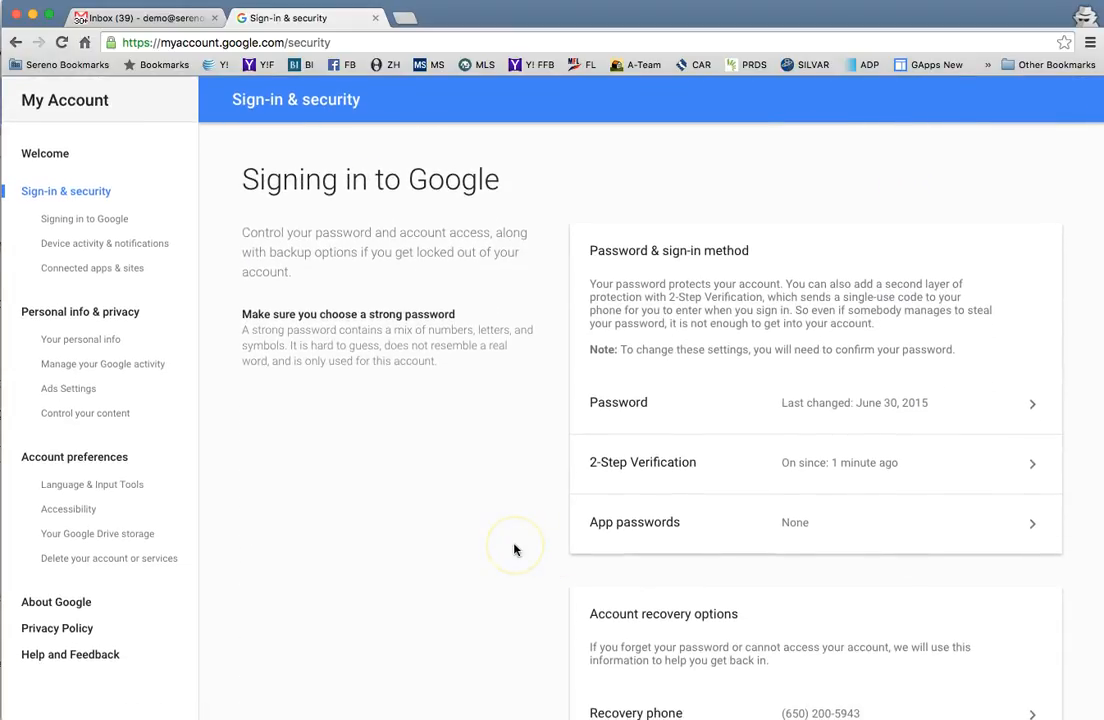
mouse_move(671, 530)
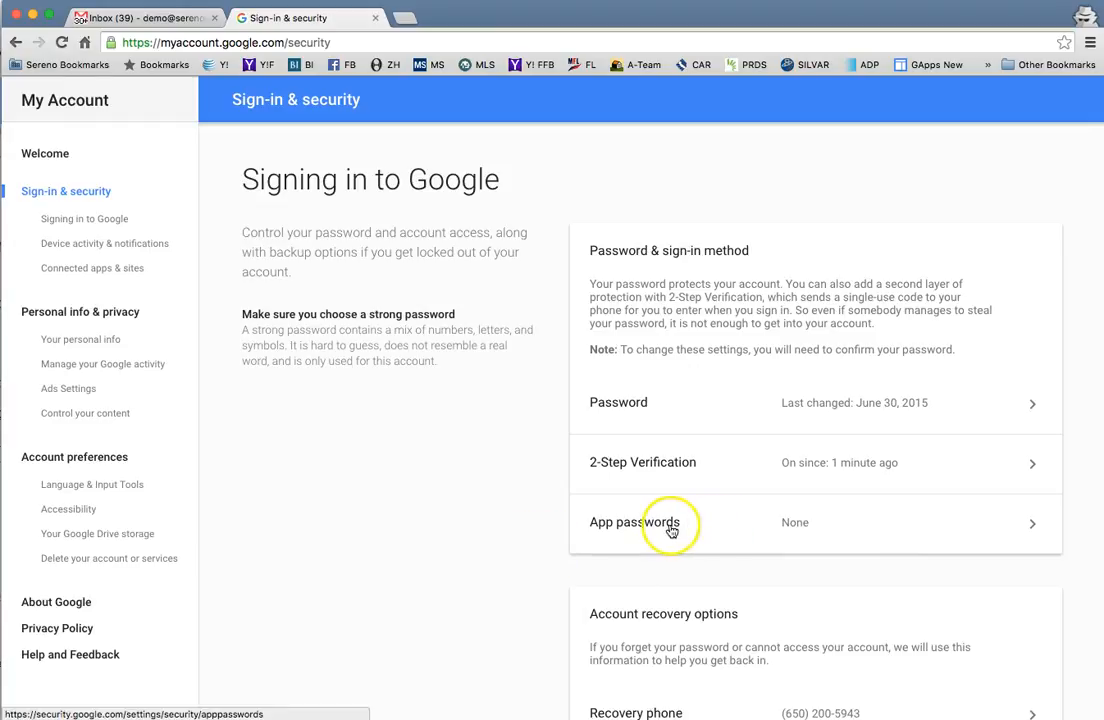
mouse_move(805, 525)
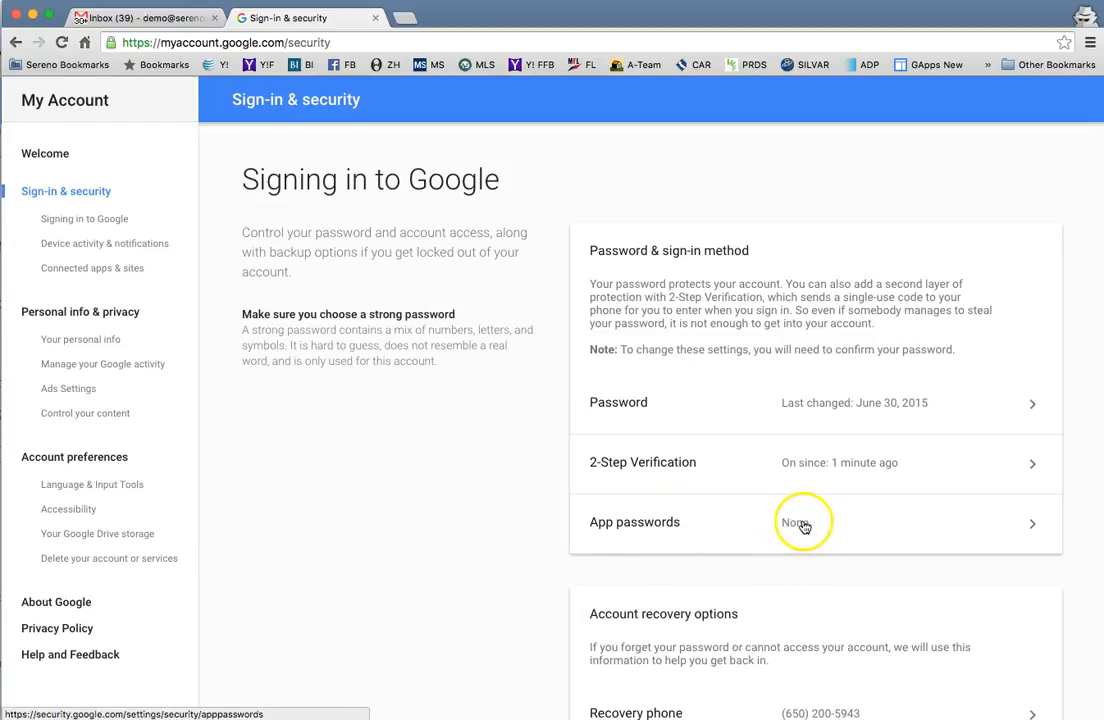
click(793, 522)
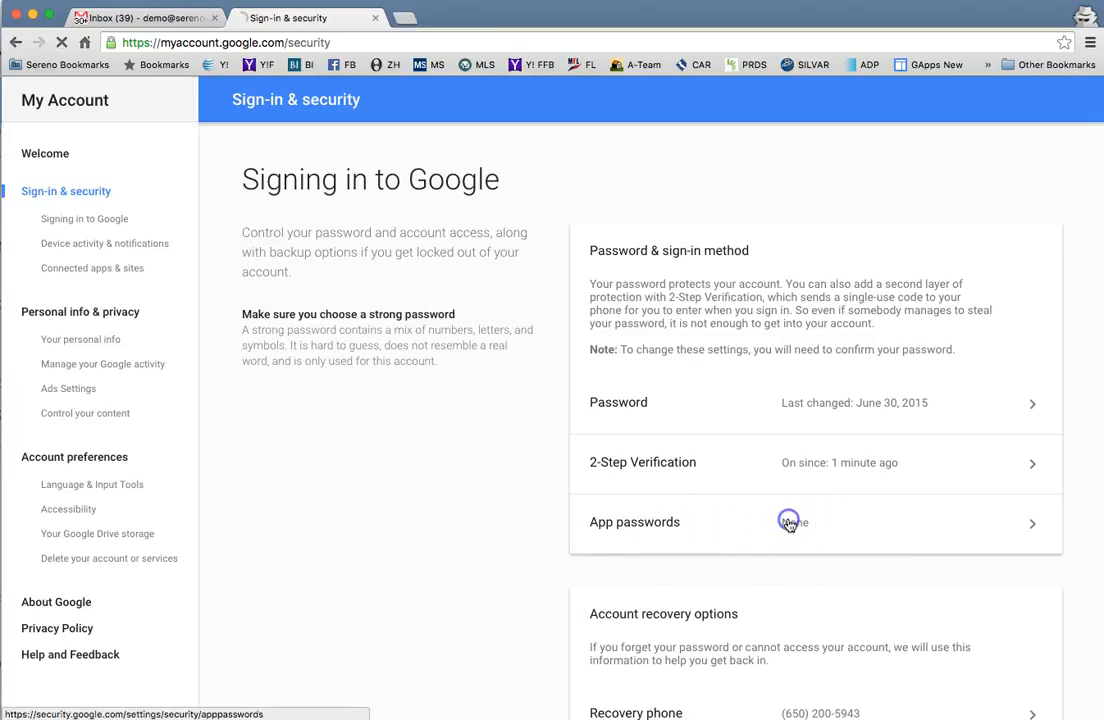
click(790, 522)
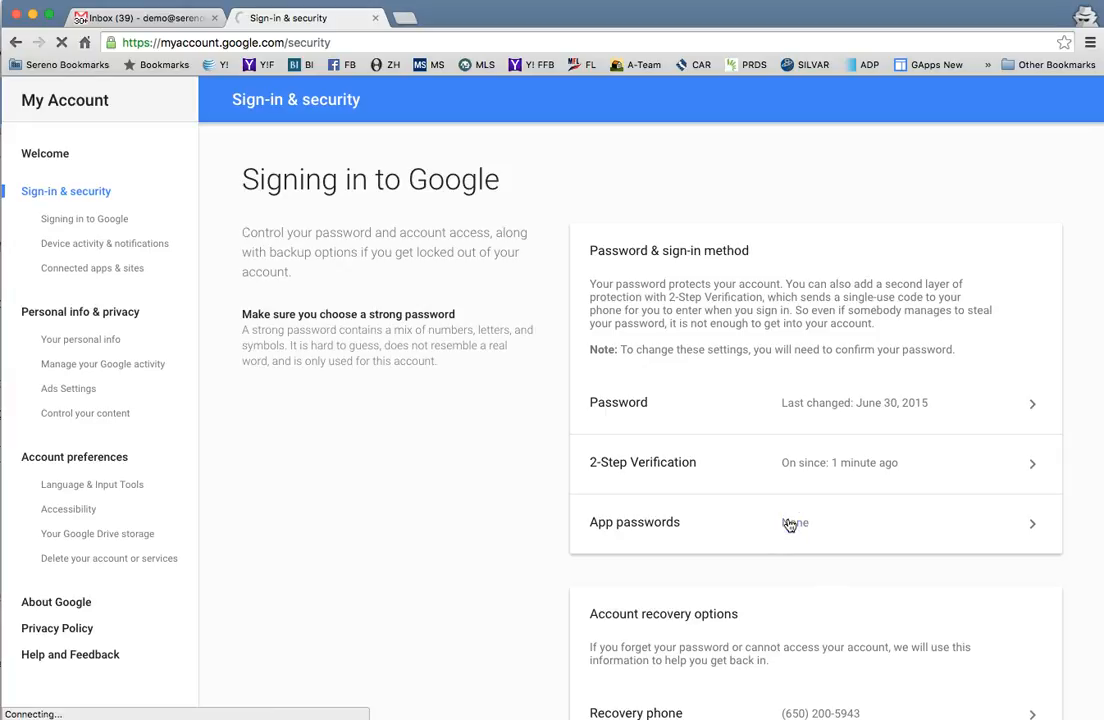
click(795, 522)
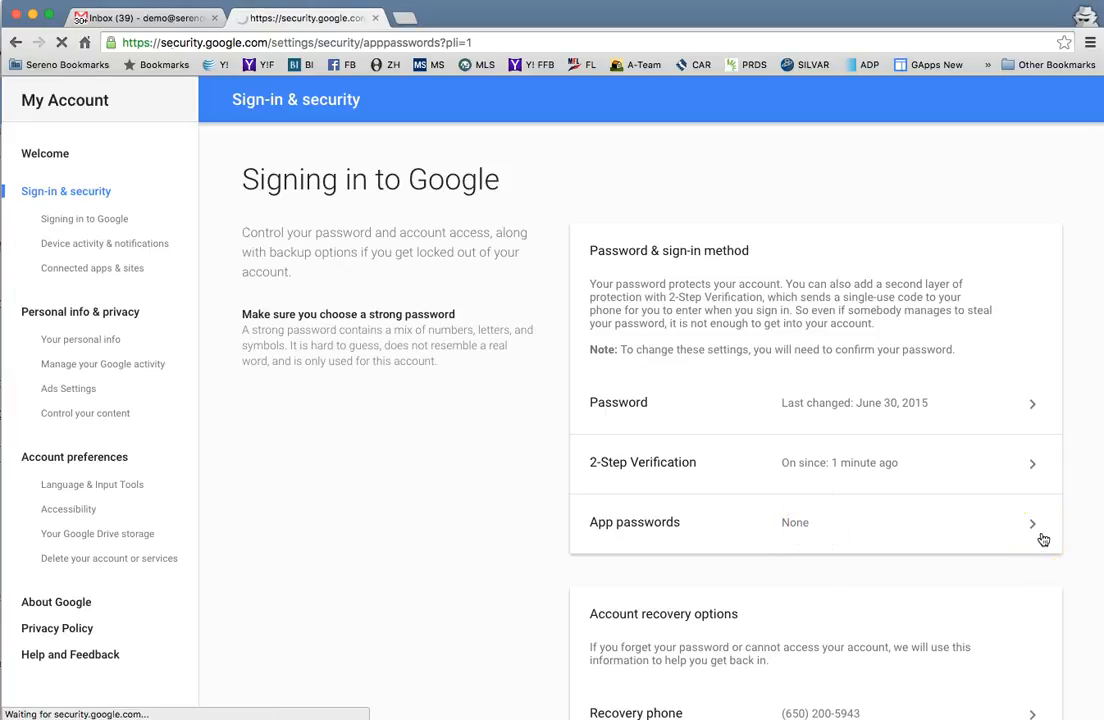
Select Mail as the app and iPhone as the device, and generate the password.
click(1033, 522)
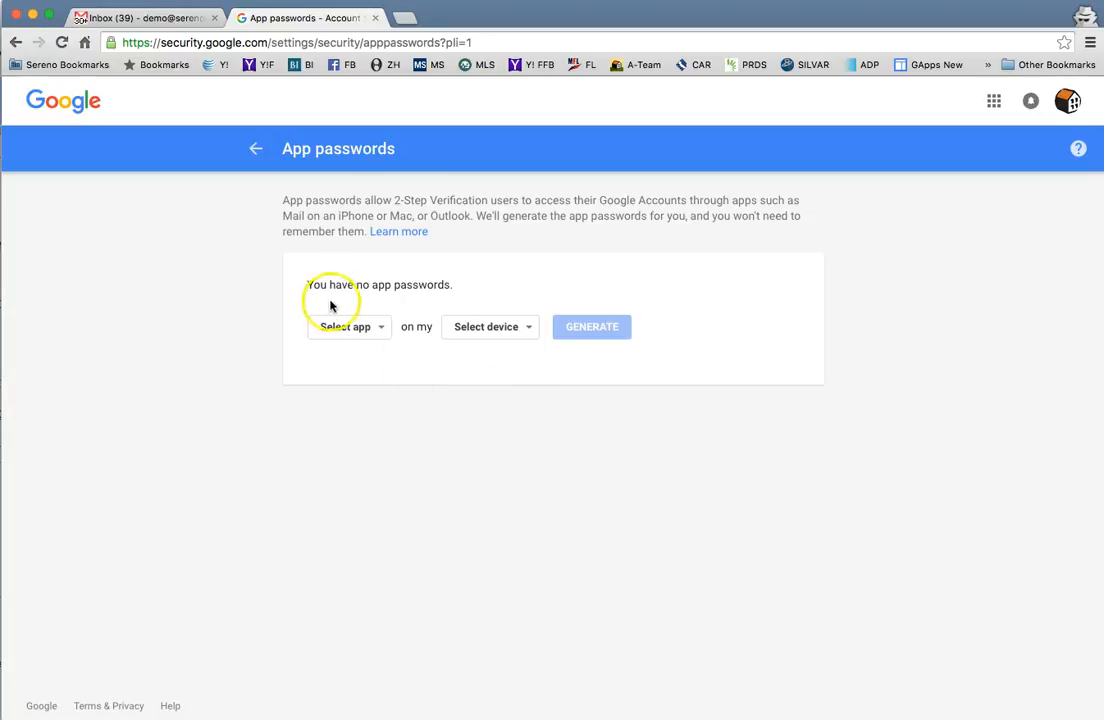
click(348, 326)
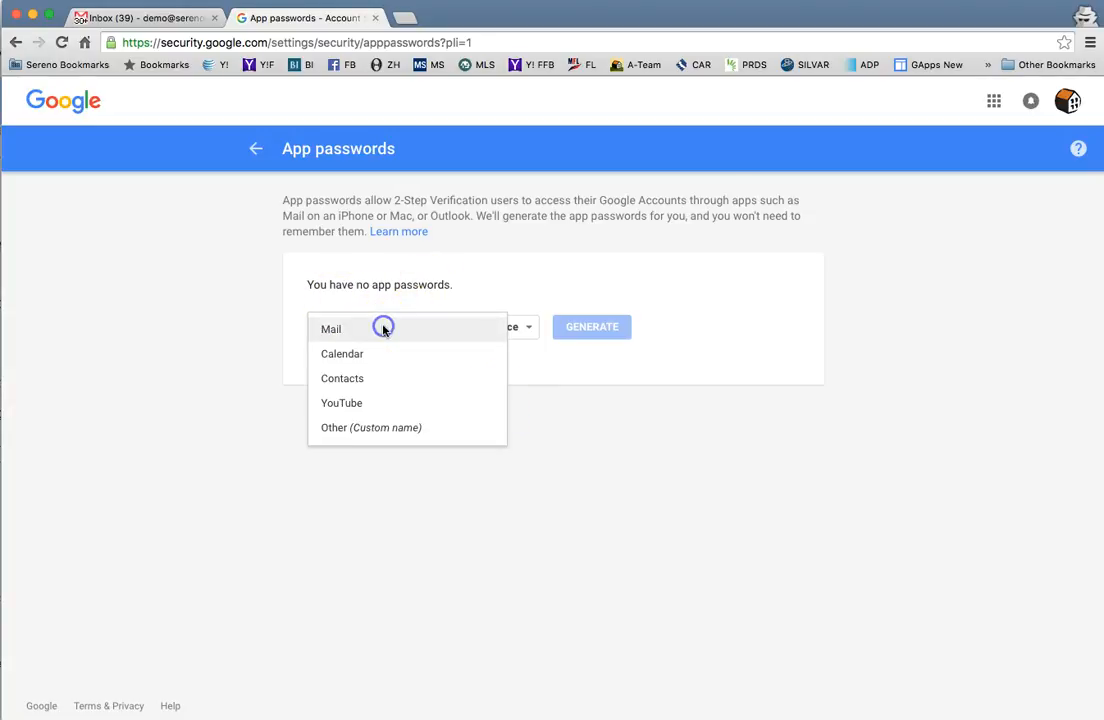
click(331, 328)
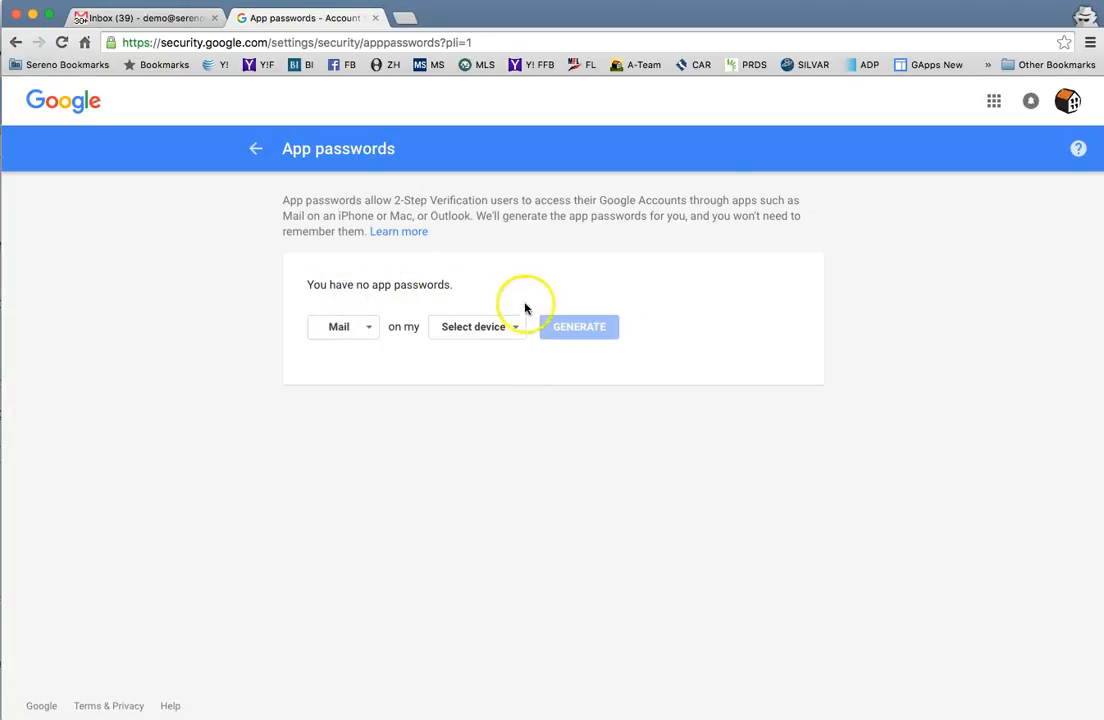
click(463, 326)
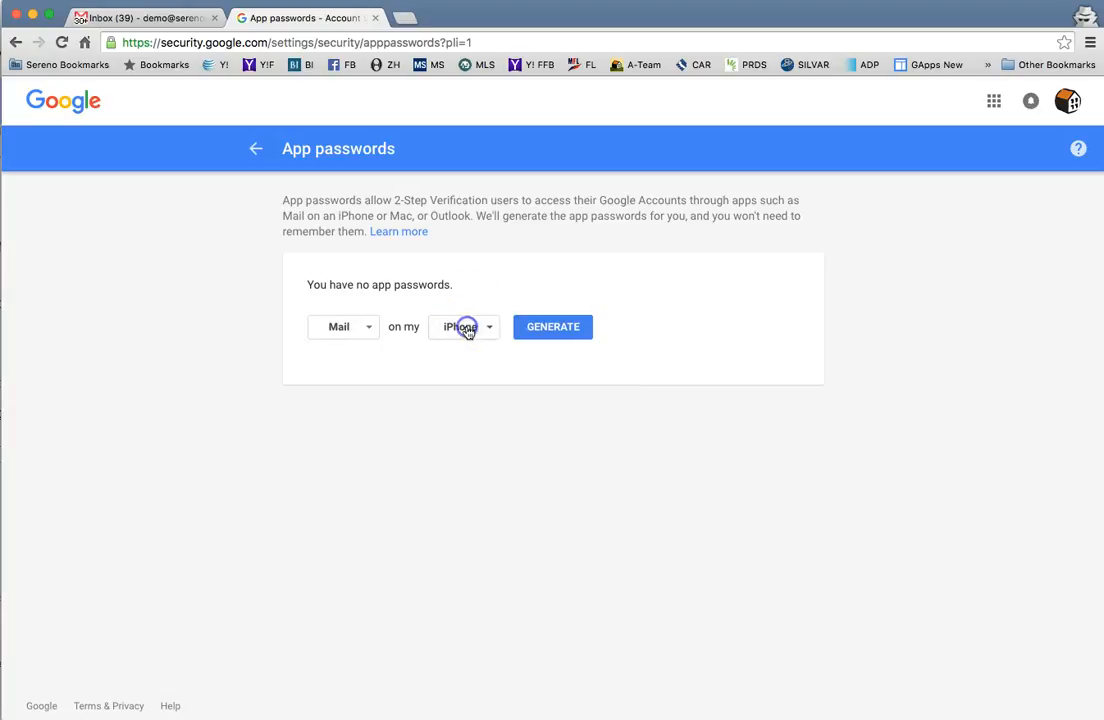
click(552, 326)
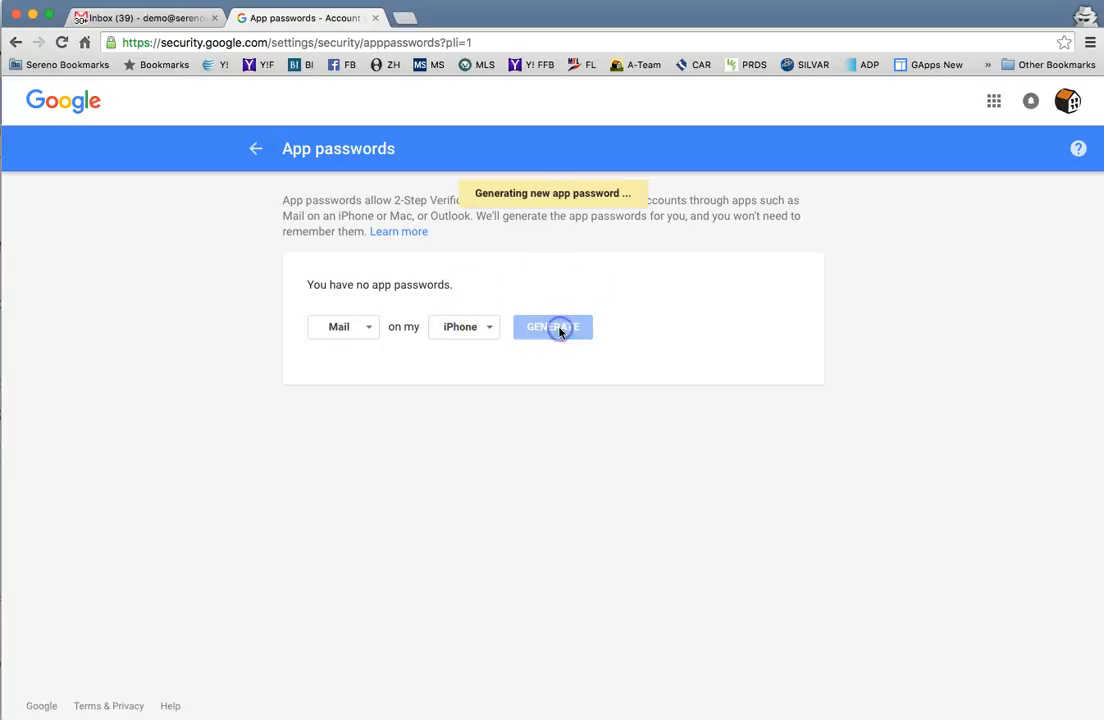
click(553, 327)
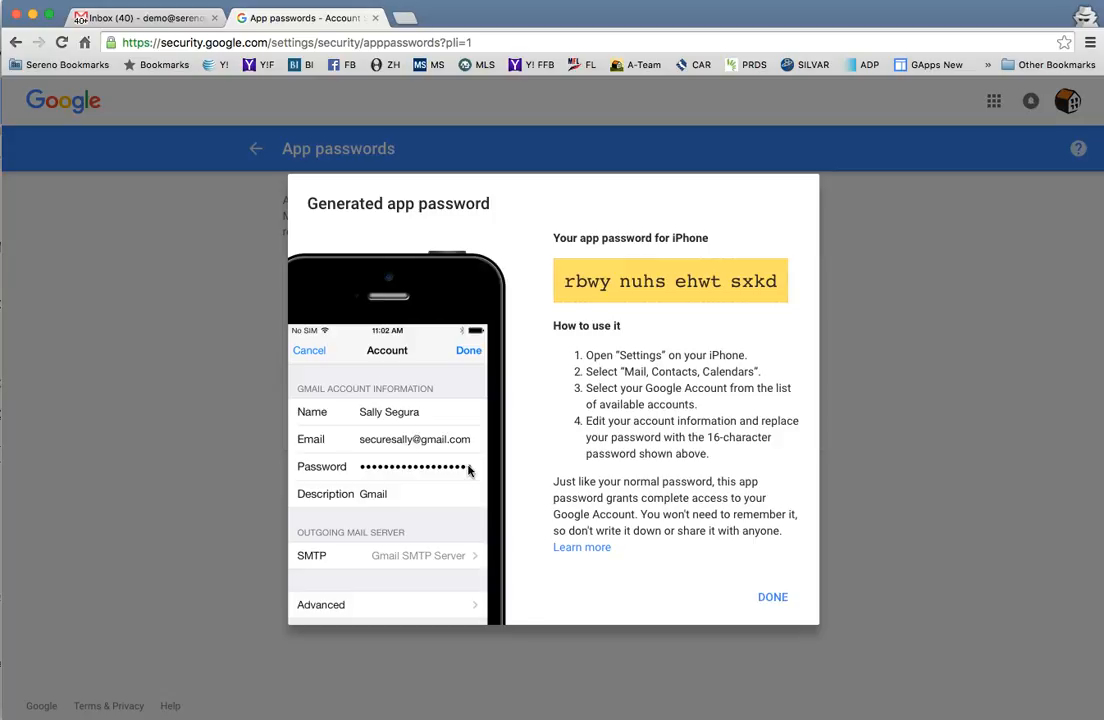
mouse_move(477, 461)
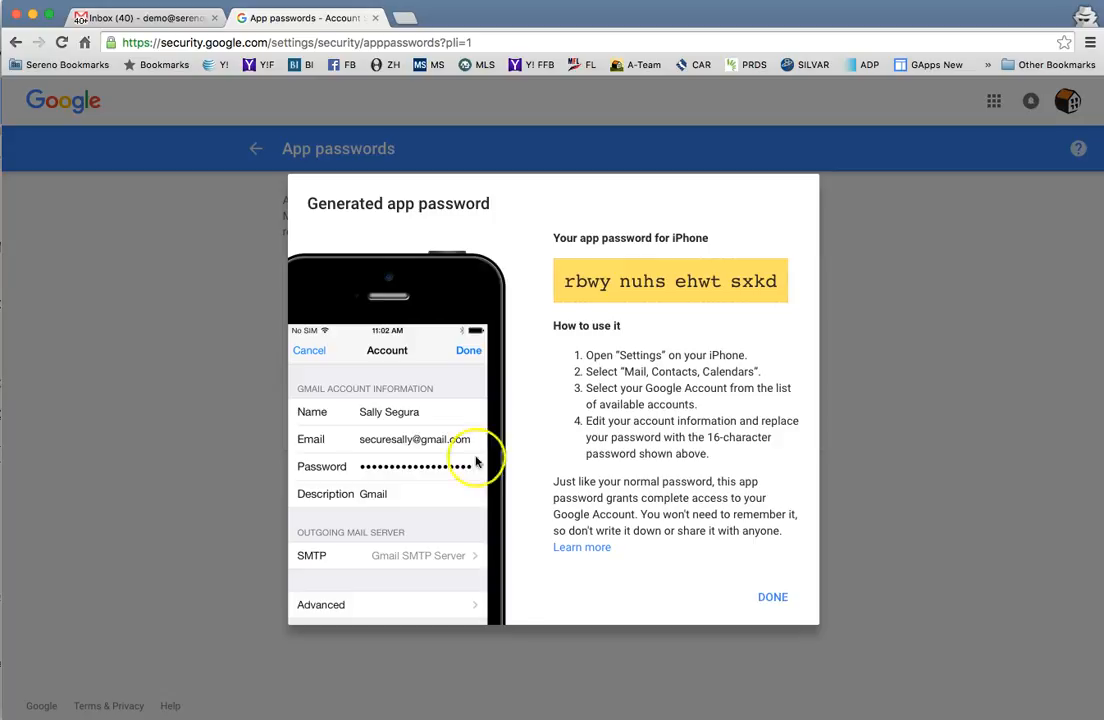
mouse_move(399, 525)
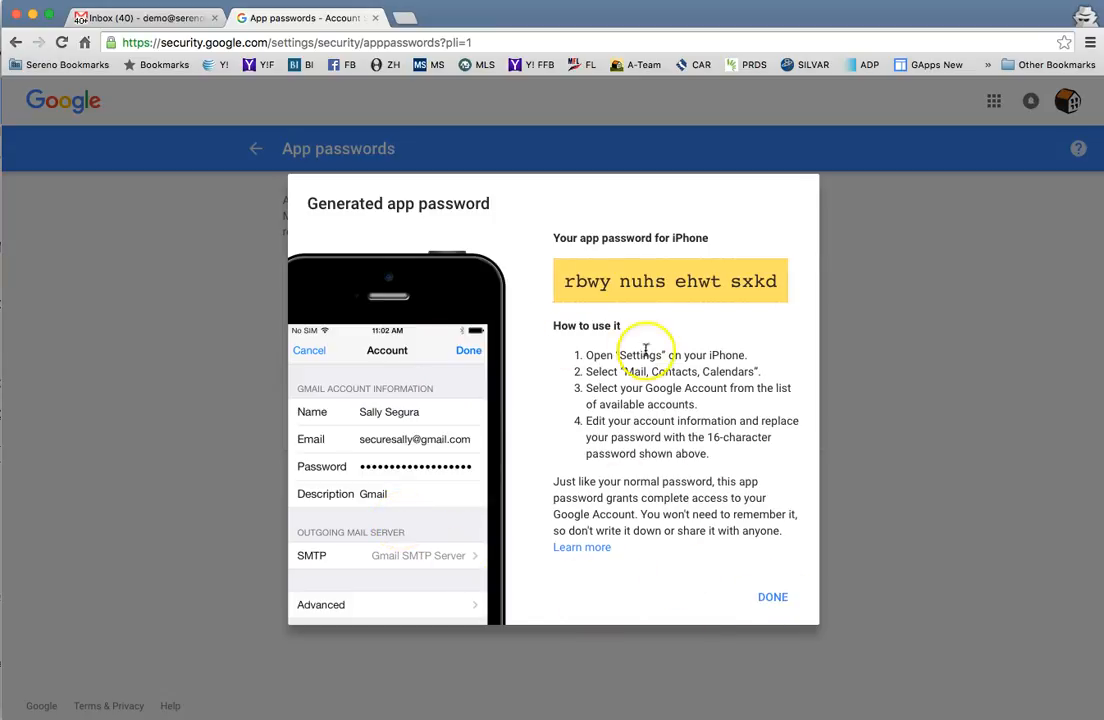
mouse_move(770, 597)
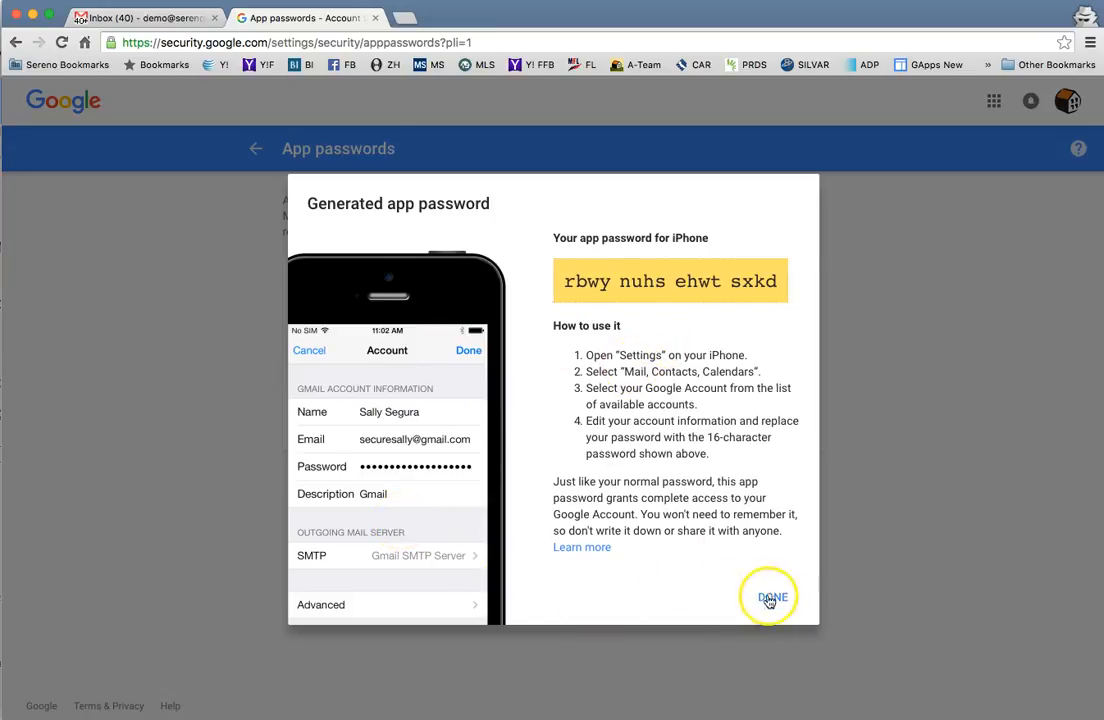
Revoke the Mail on my iPhone password and generate a replacement Mail on iPhone password.
click(770, 596)
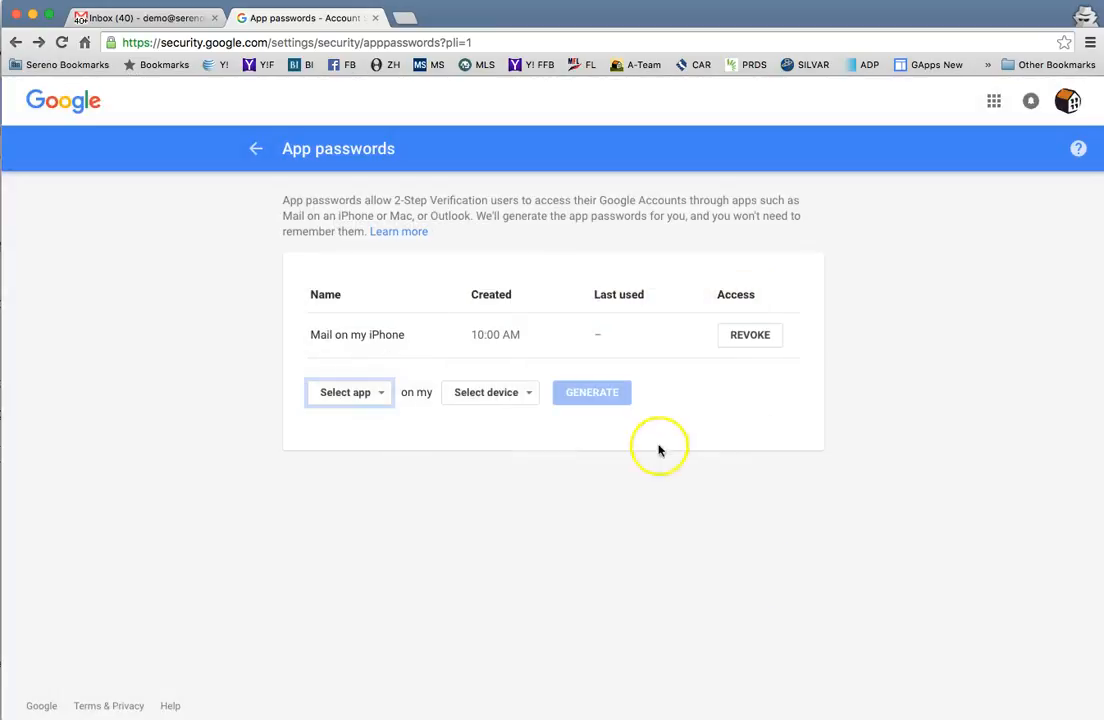
mouse_move(380, 333)
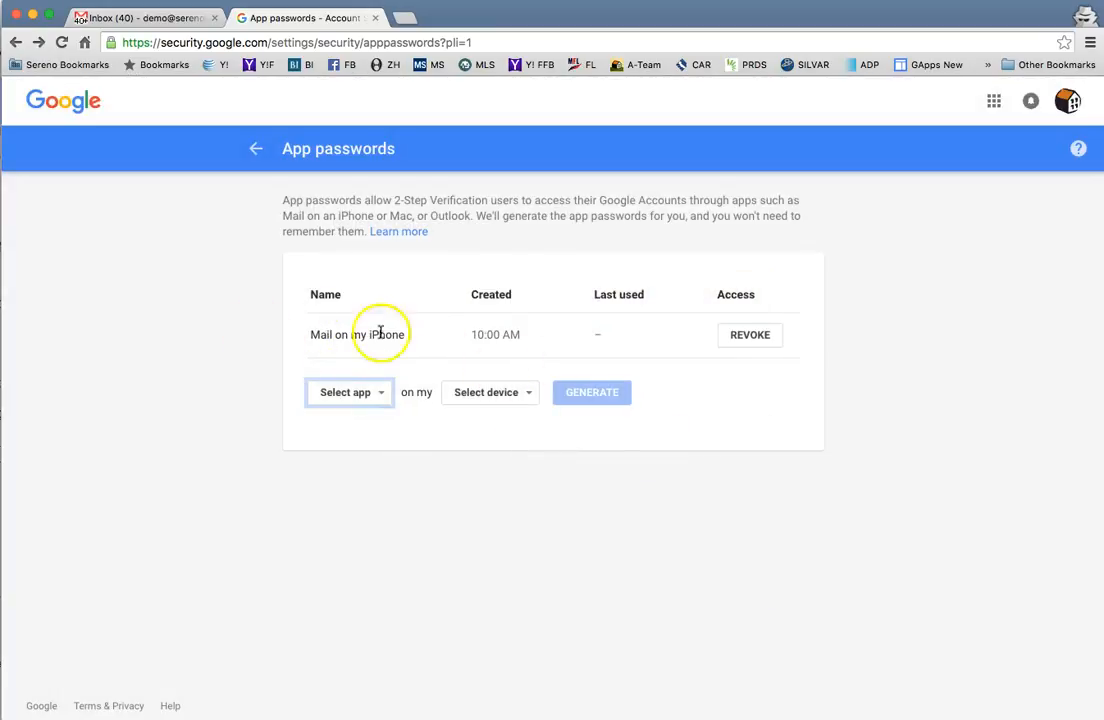
mouse_move(504, 339)
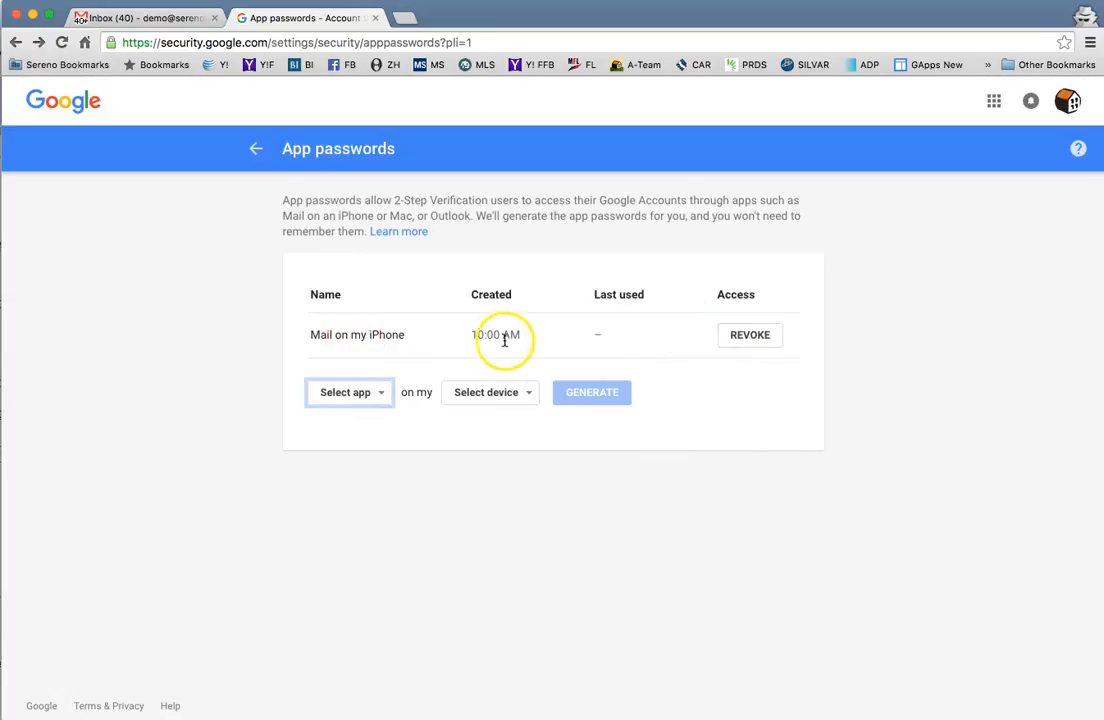
mouse_move(530, 344)
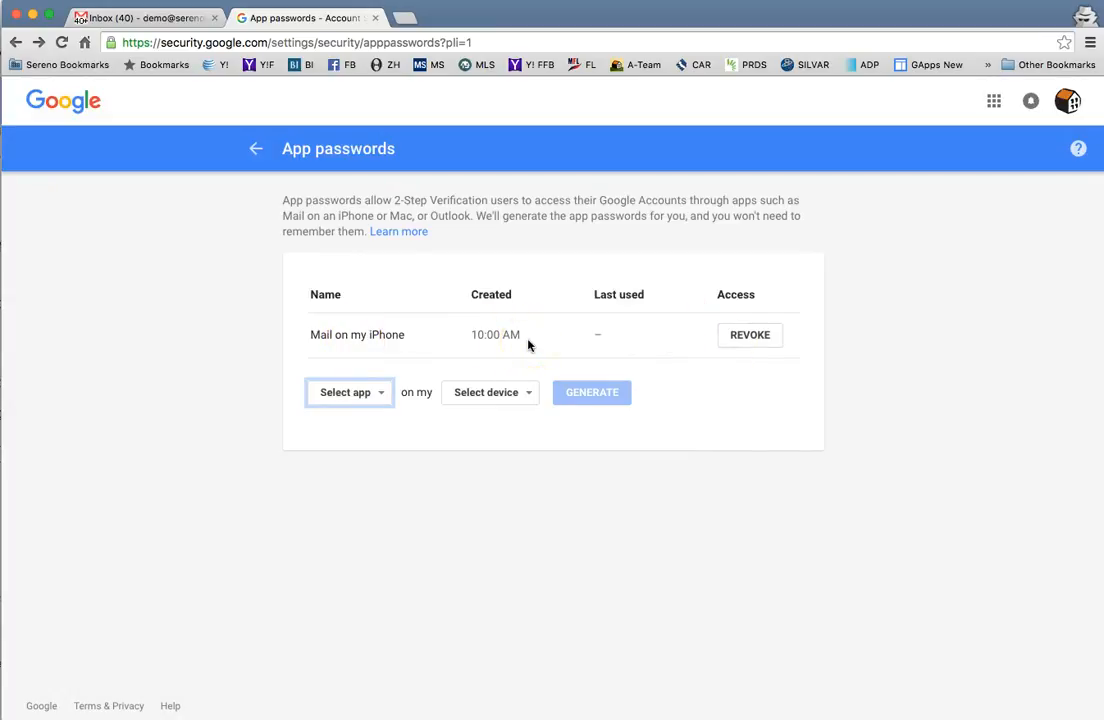
mouse_move(797, 345)
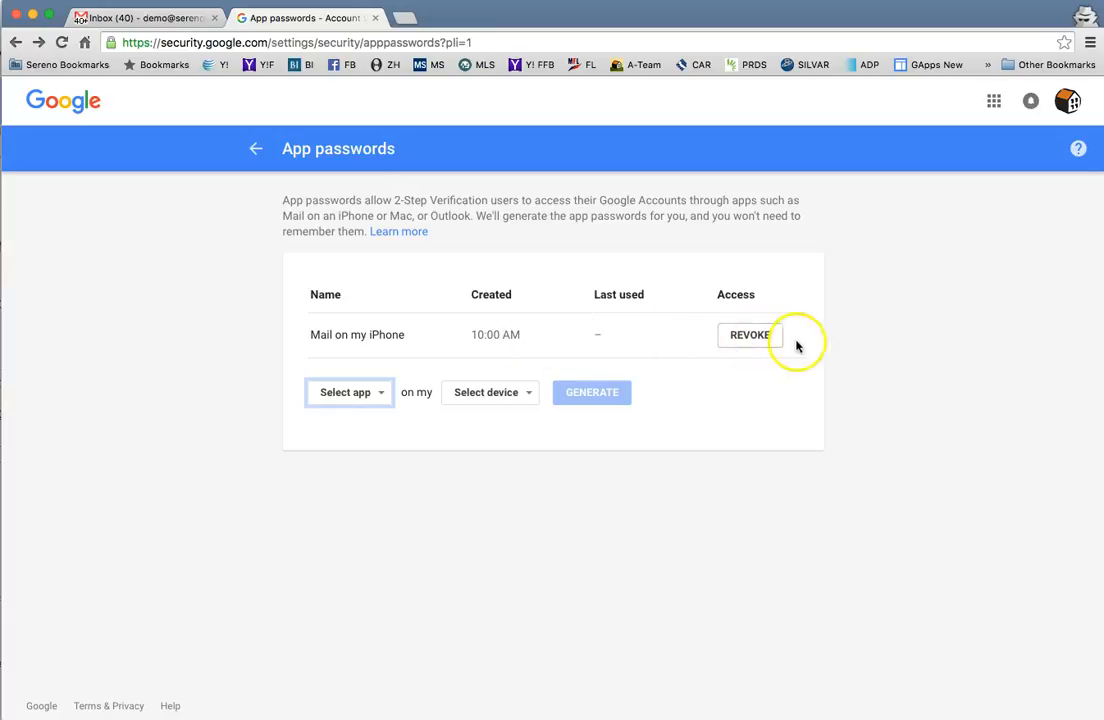
click(749, 334)
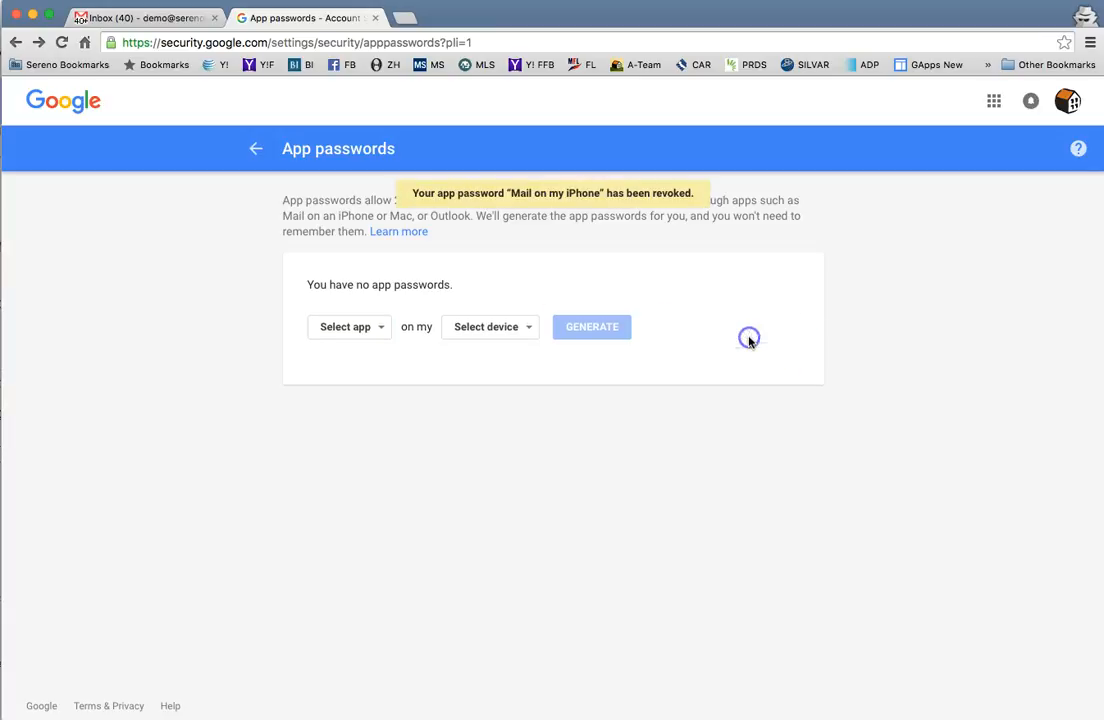
click(348, 326)
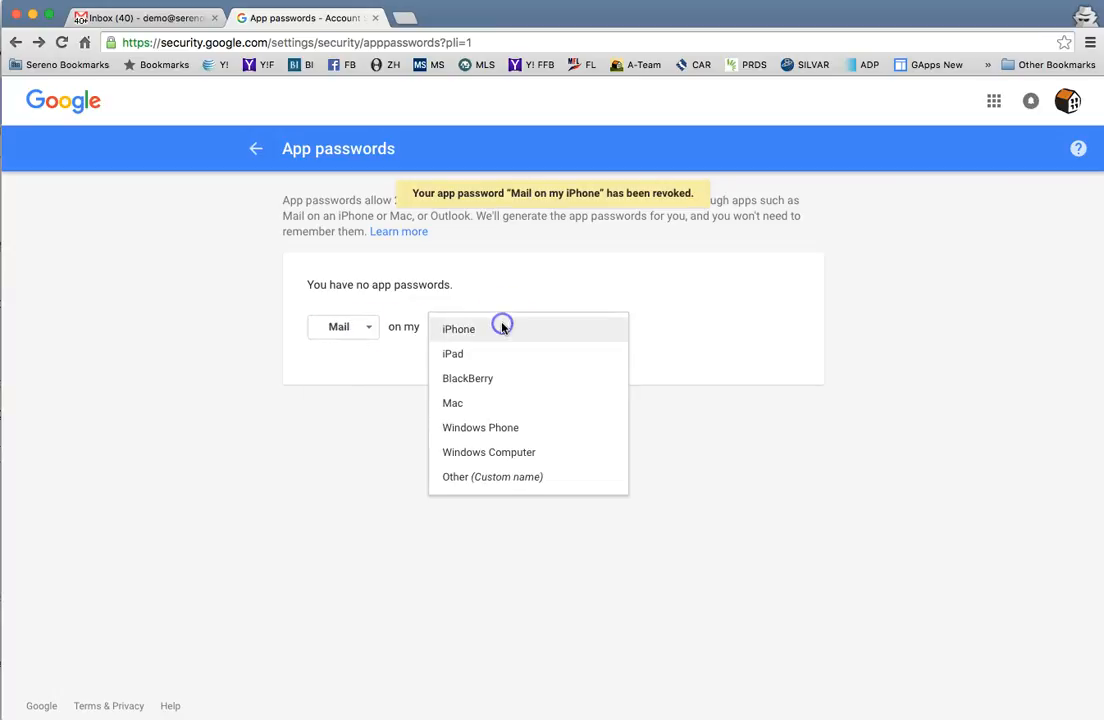
click(458, 328)
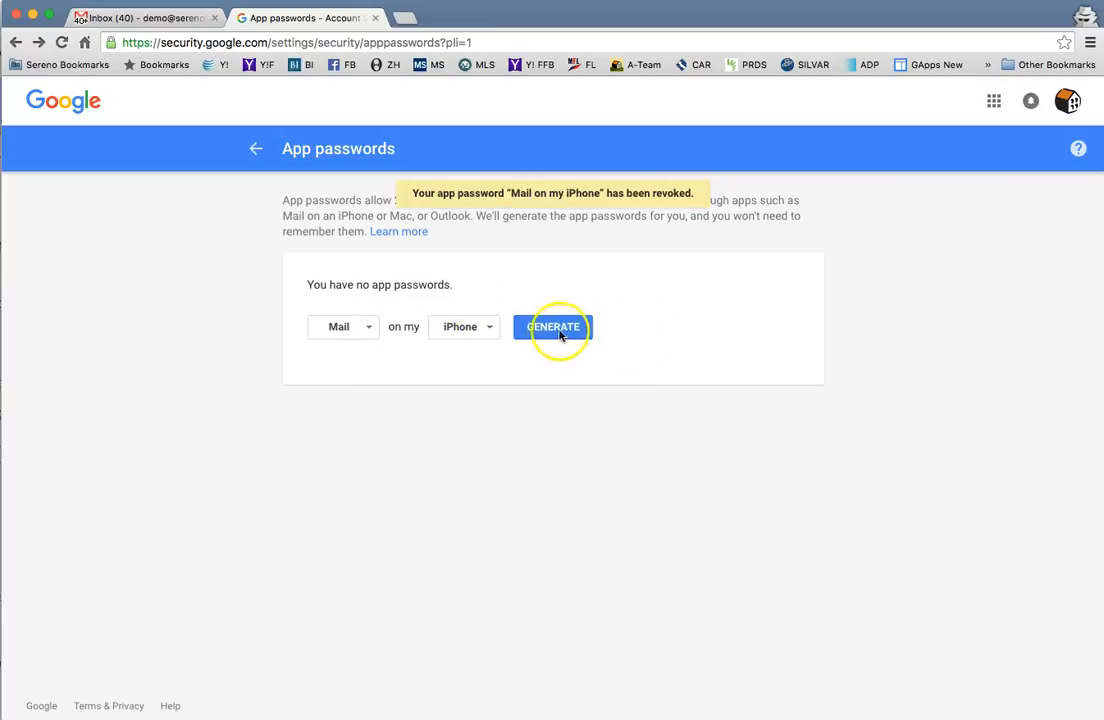
click(552, 327)
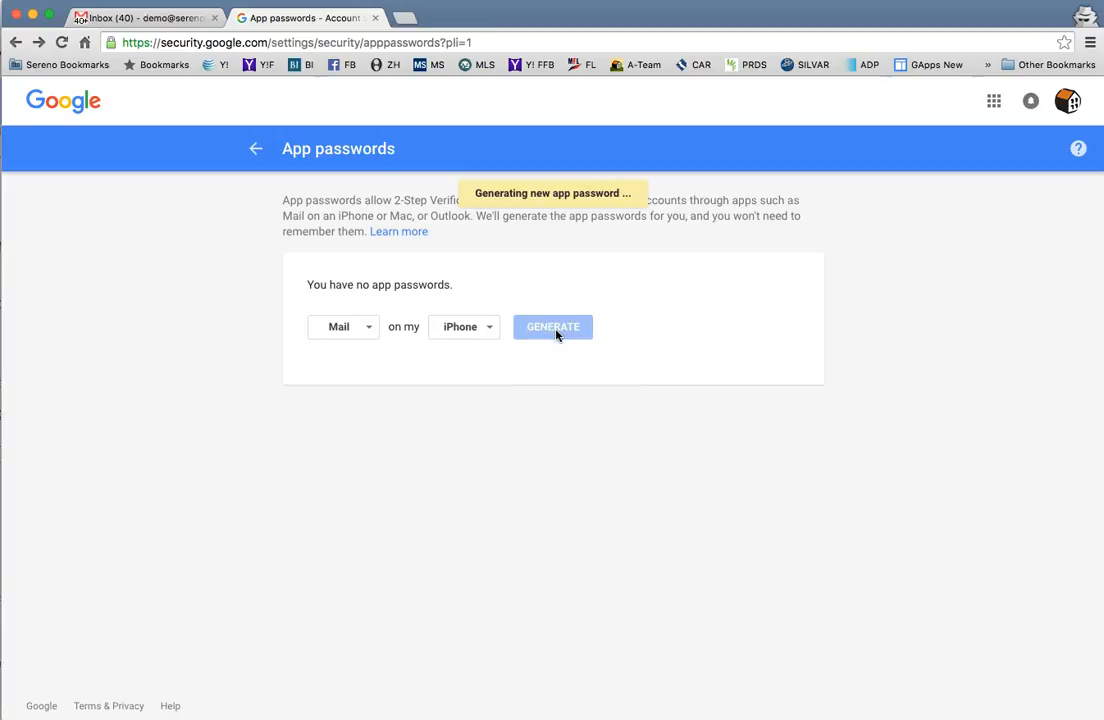
click(552, 327)
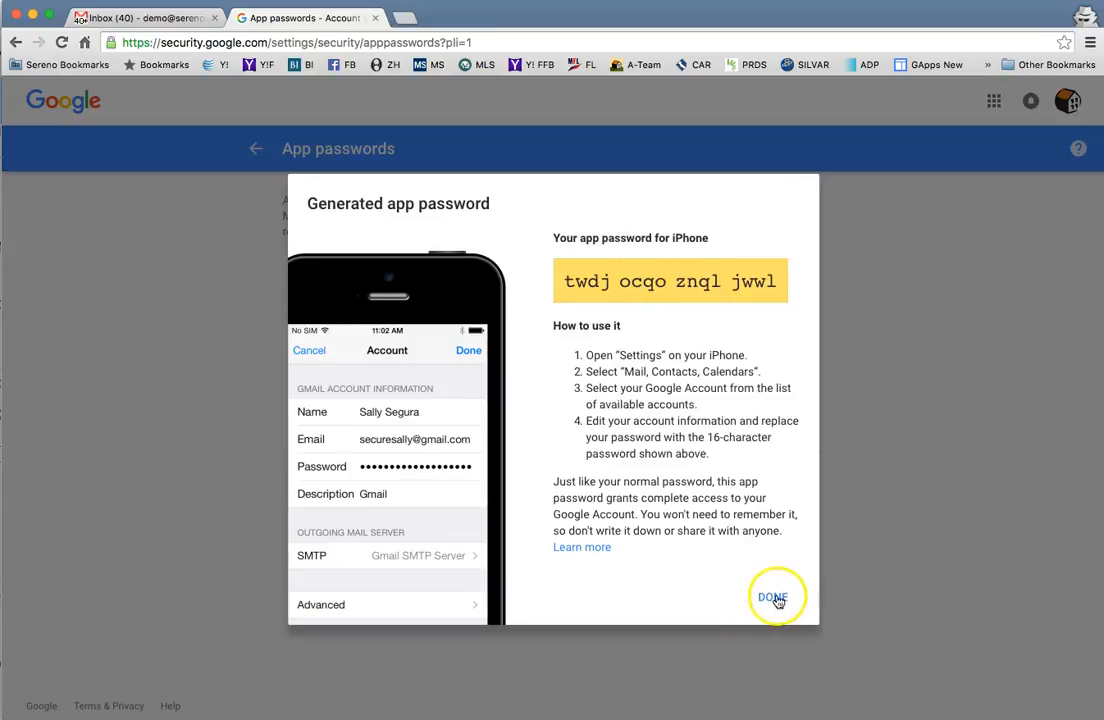
Generate a Mail on iPad app password and return to the app passwords list.
click(772, 596)
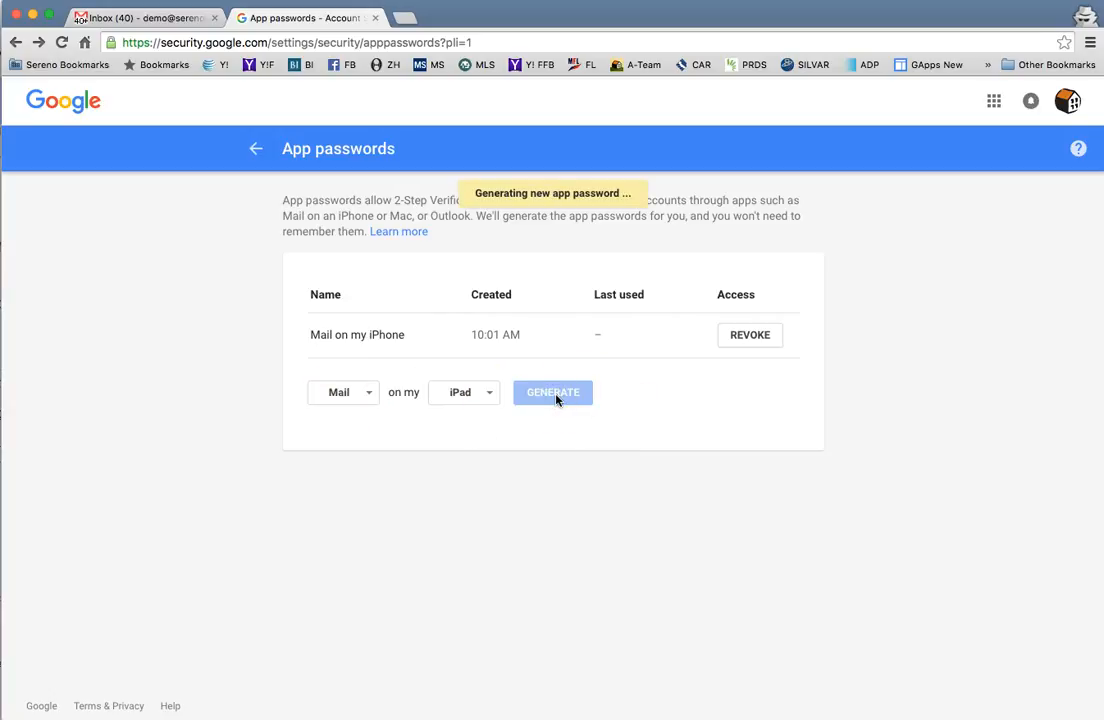
click(552, 392)
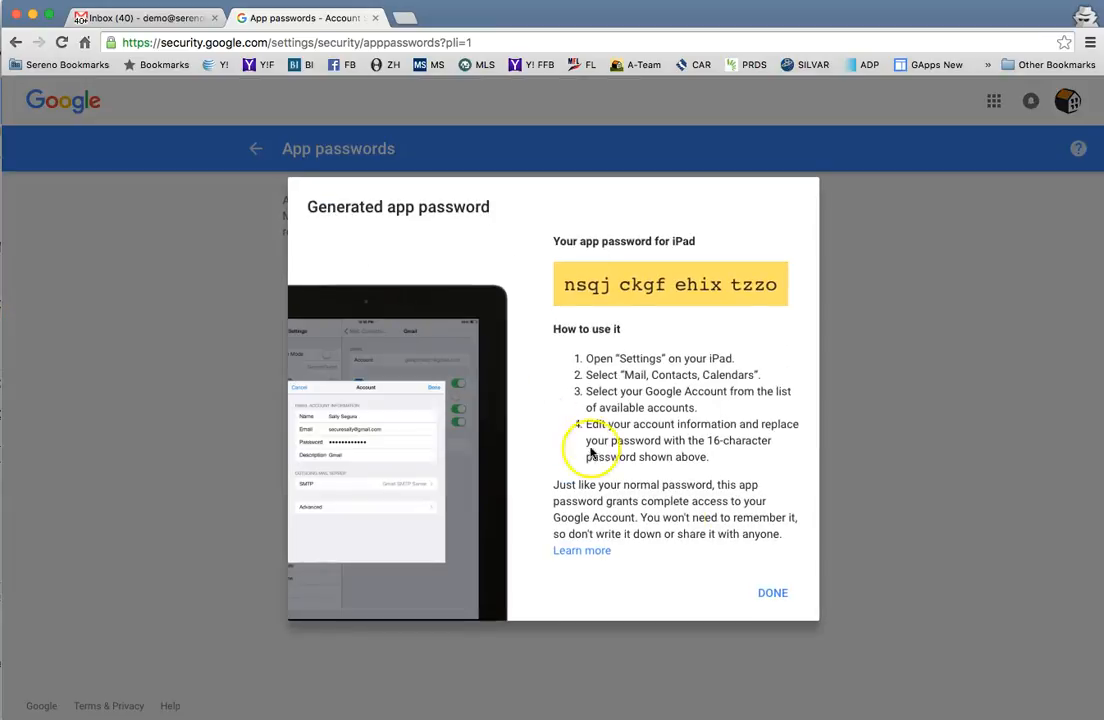
click(772, 592)
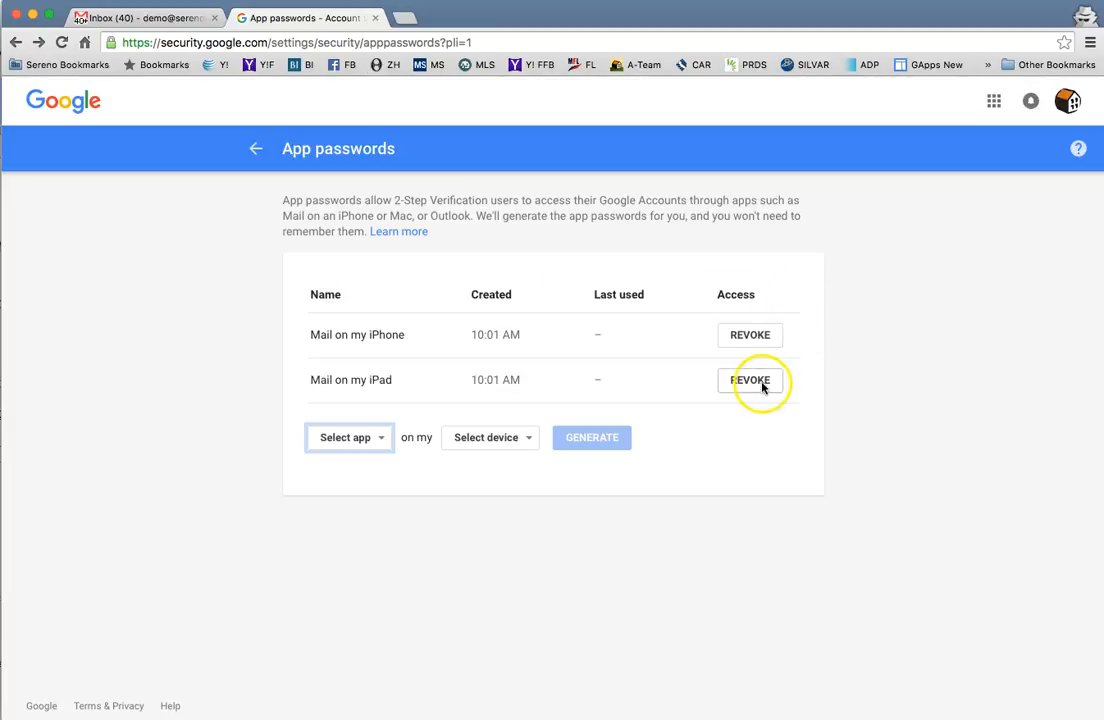